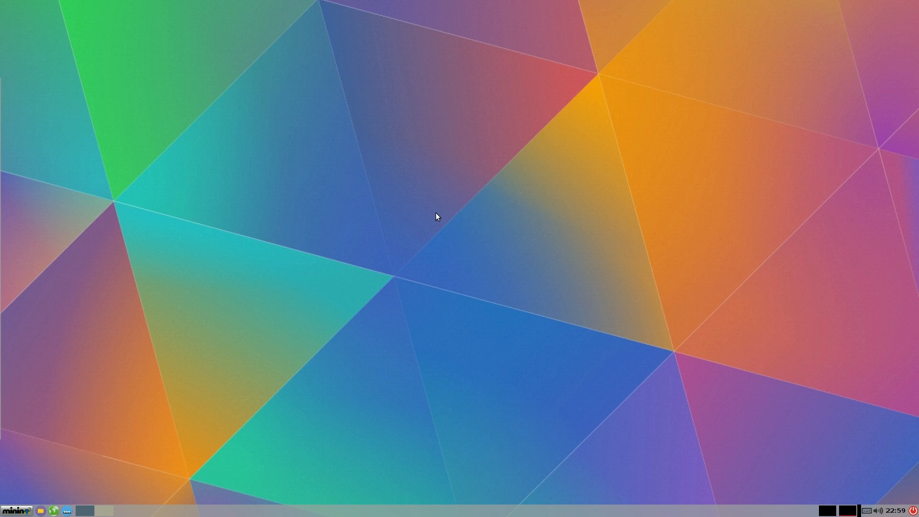
mouse_move(224, 185)
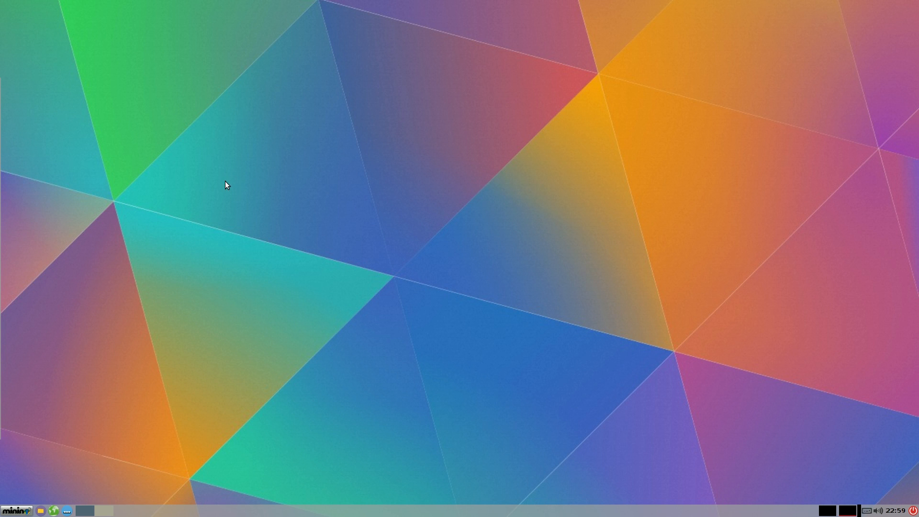
mouse_move(379, 83)
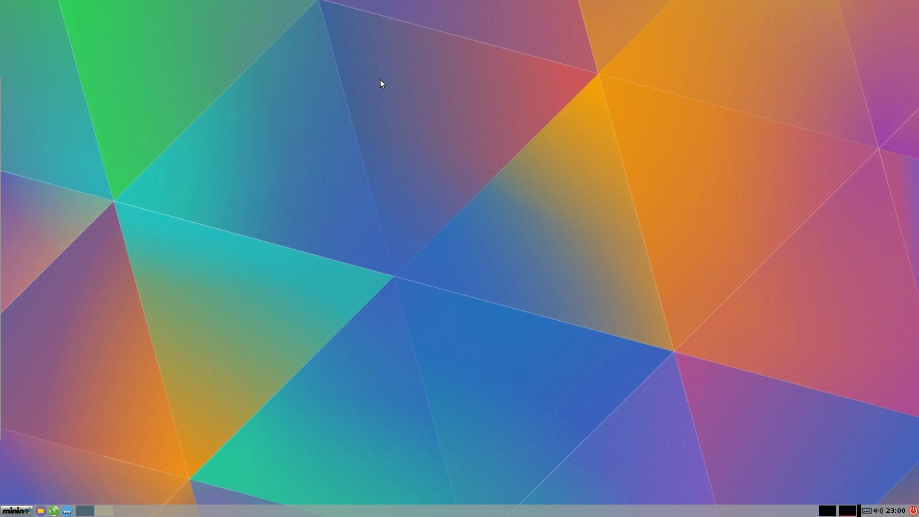
mouse_move(430, 320)
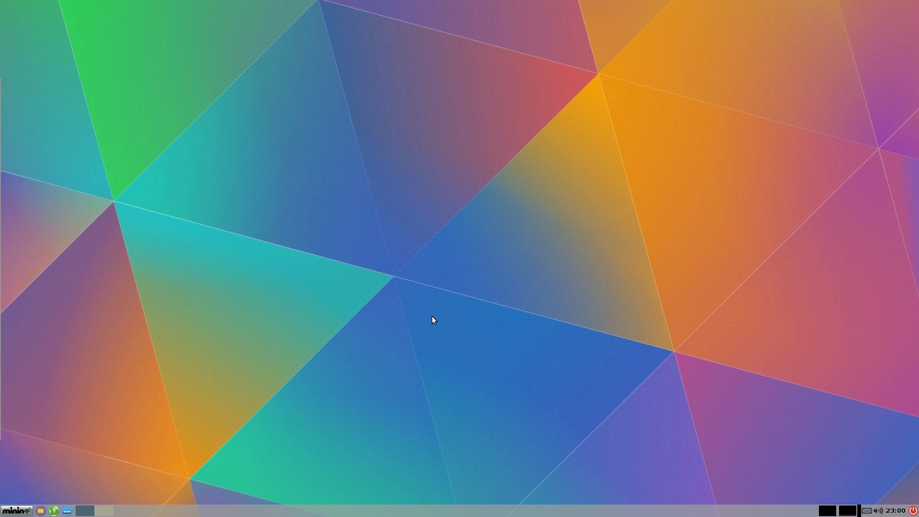
mouse_move(408, 305)
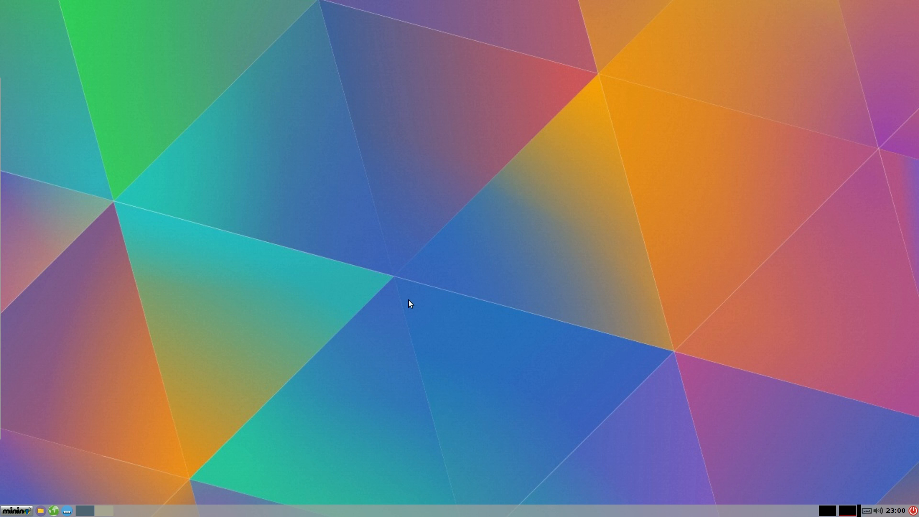
mouse_move(394, 280)
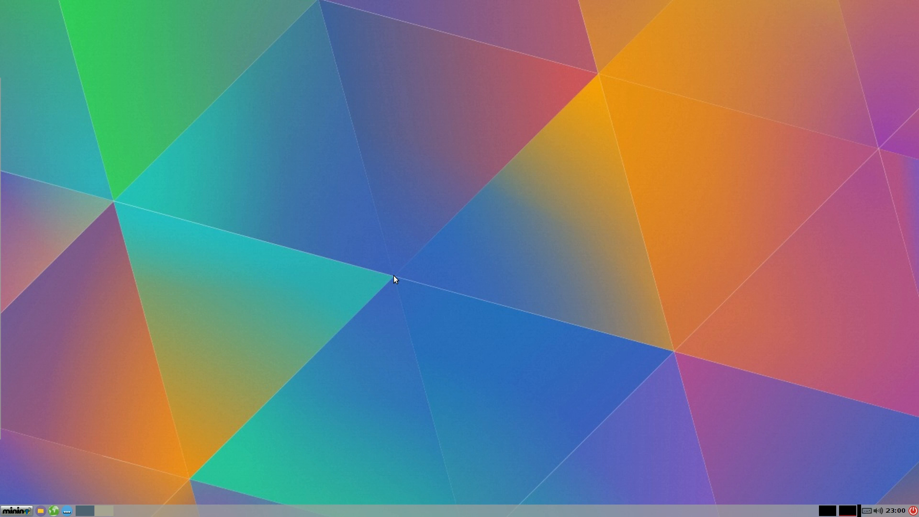
mouse_move(511, 216)
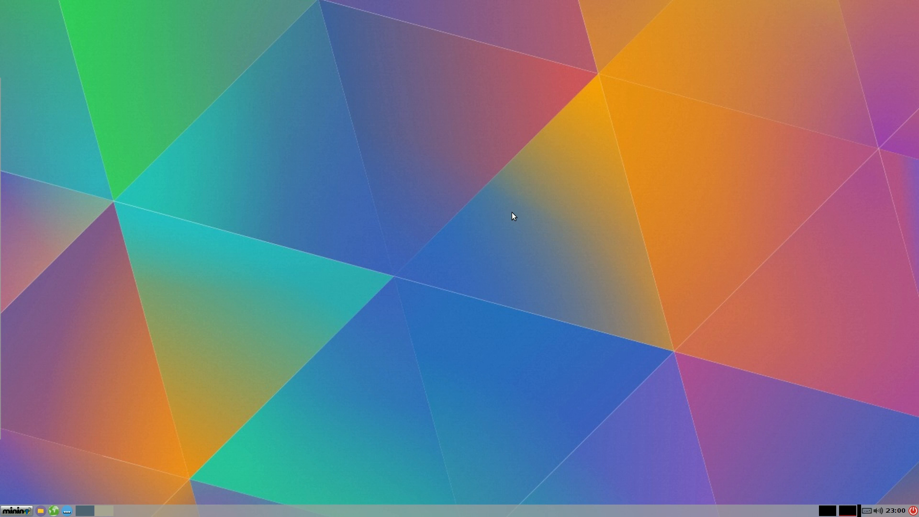
mouse_move(607, 411)
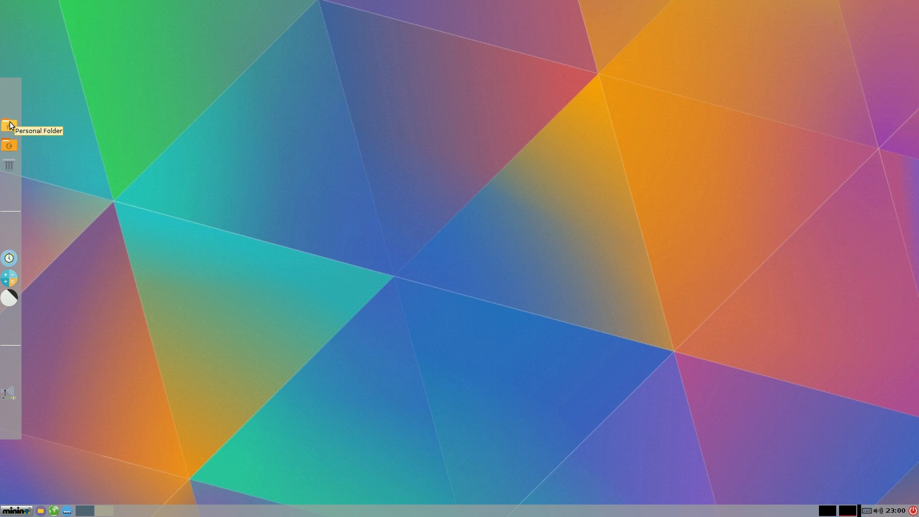
mouse_move(5, 185)
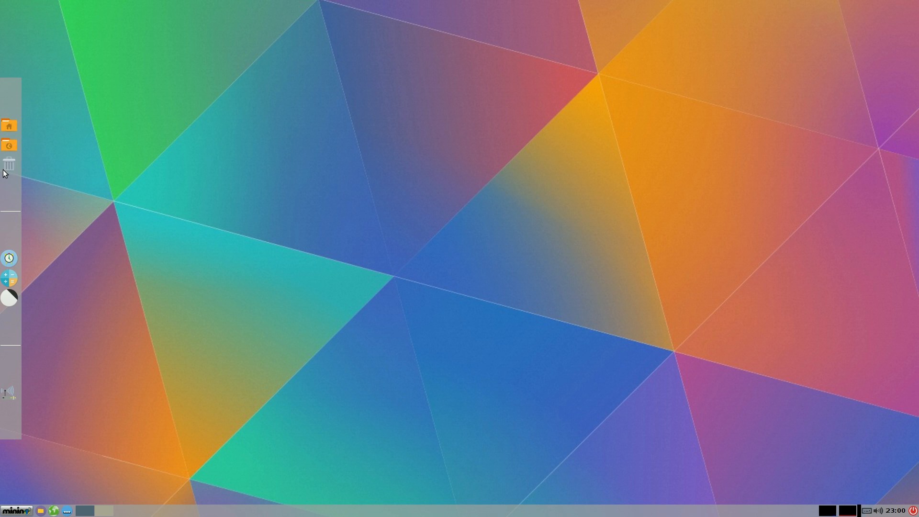
mouse_move(7, 257)
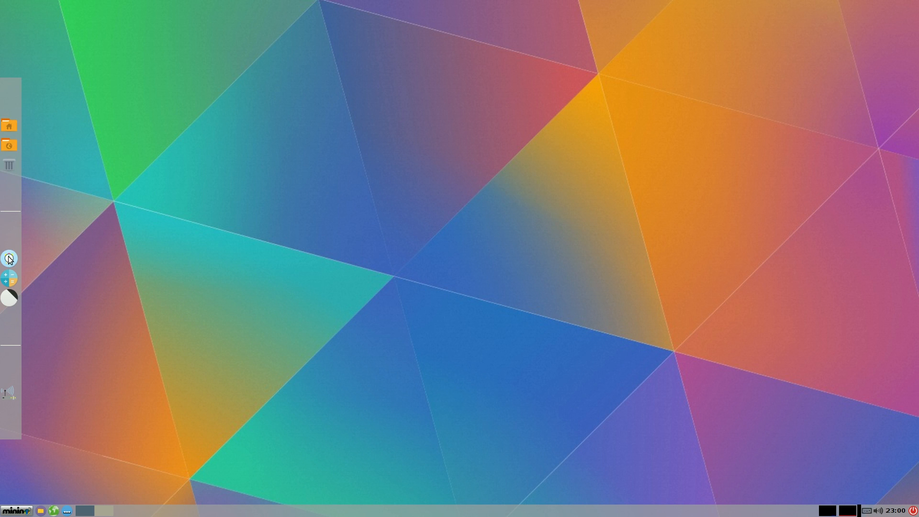
mouse_move(8, 257)
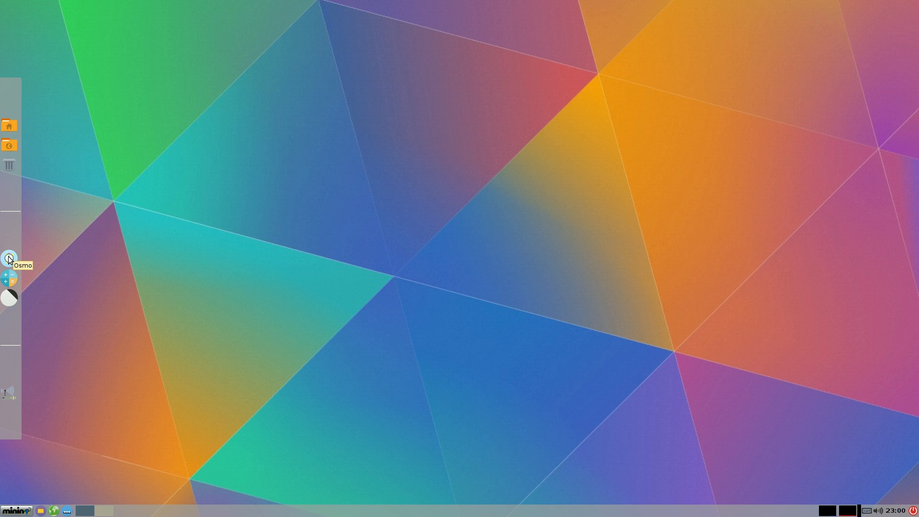
mouse_move(10, 292)
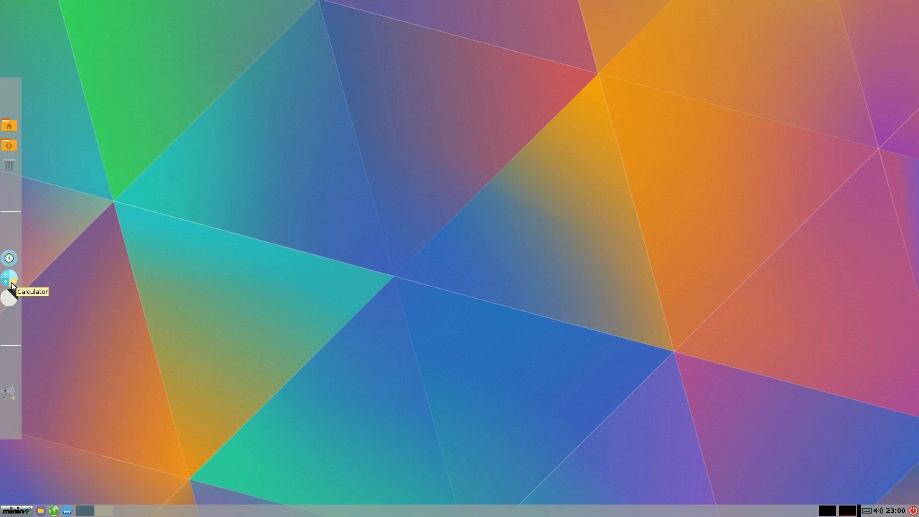
mouse_move(9, 300)
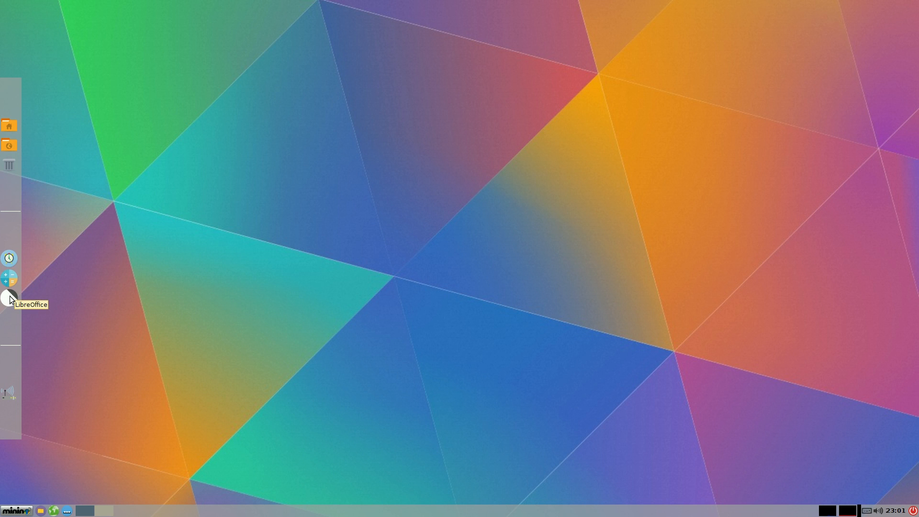
mouse_move(12, 300)
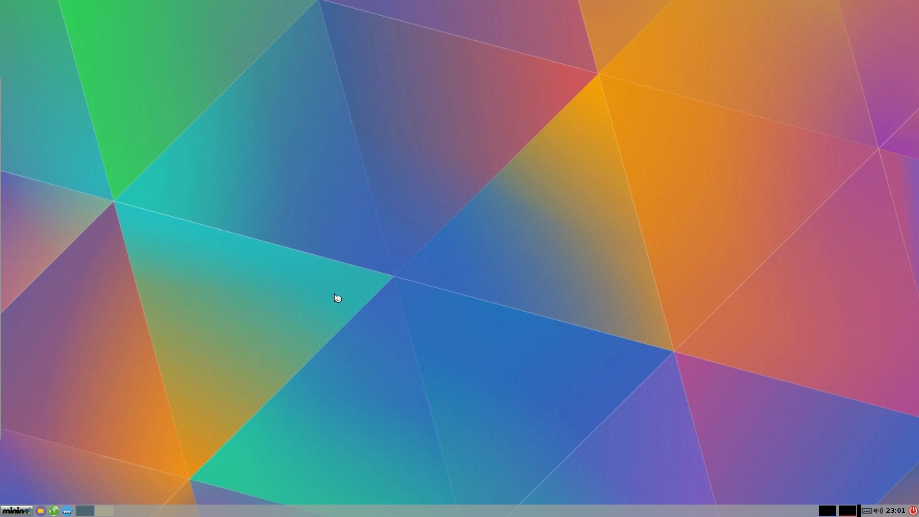
mouse_move(335, 300)
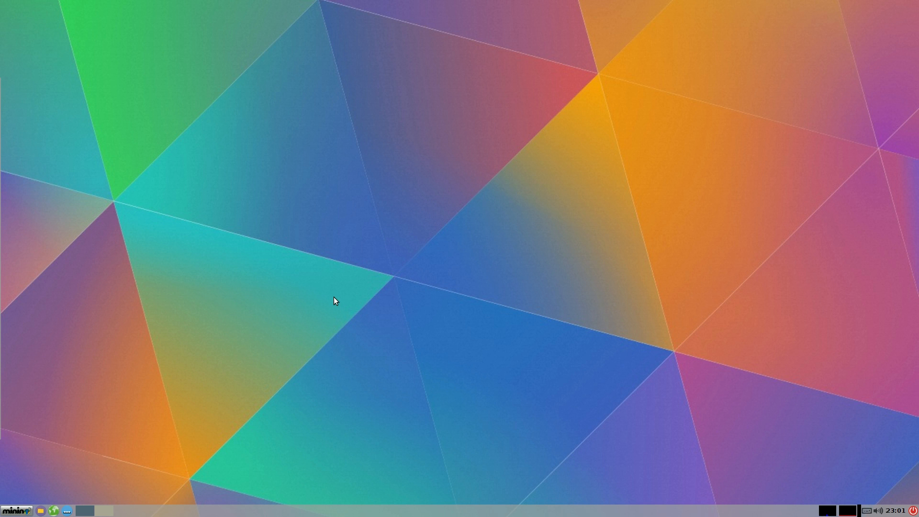
mouse_move(334, 299)
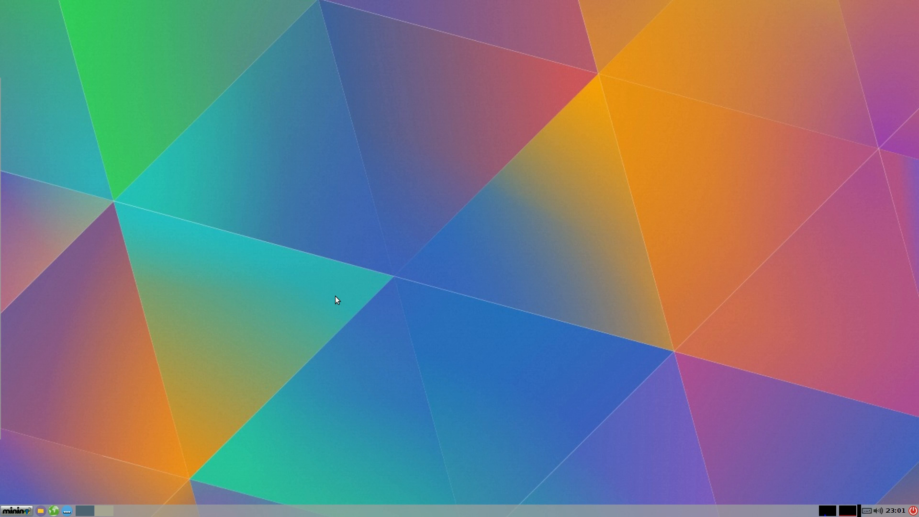
mouse_move(312, 302)
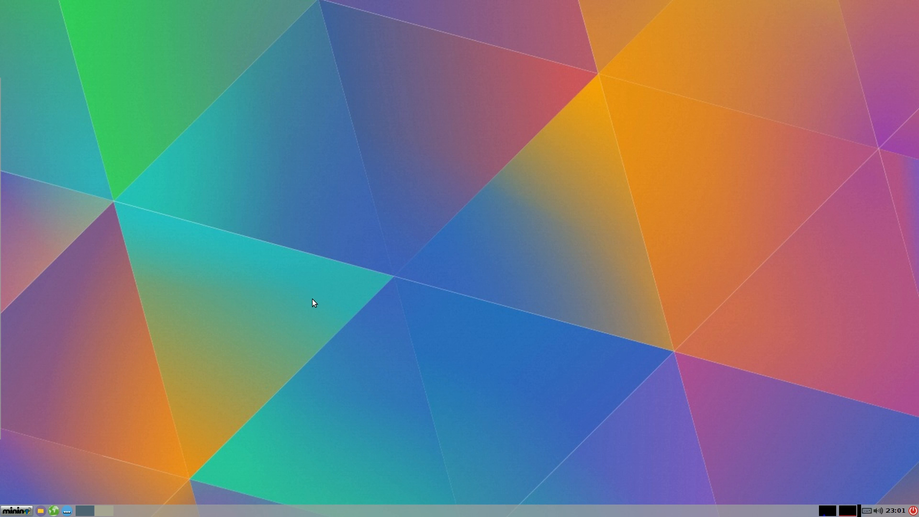
mouse_move(426, 205)
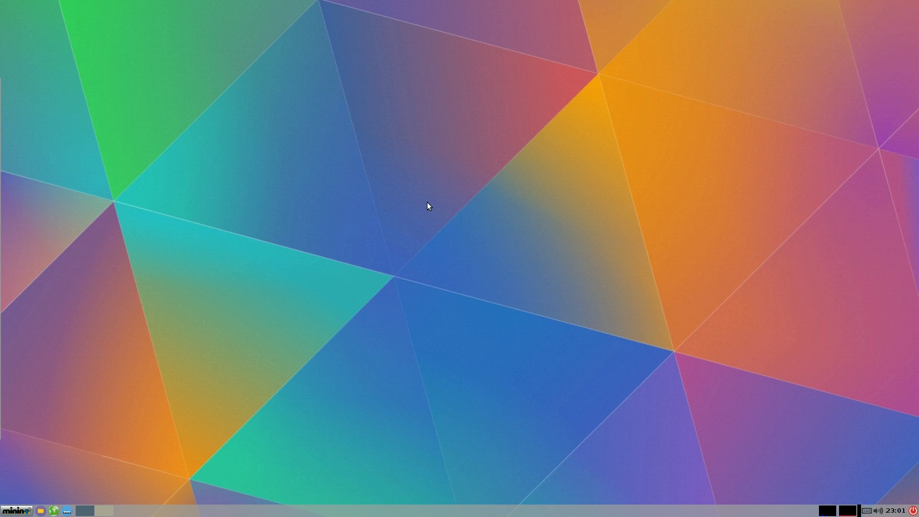
mouse_move(54, 477)
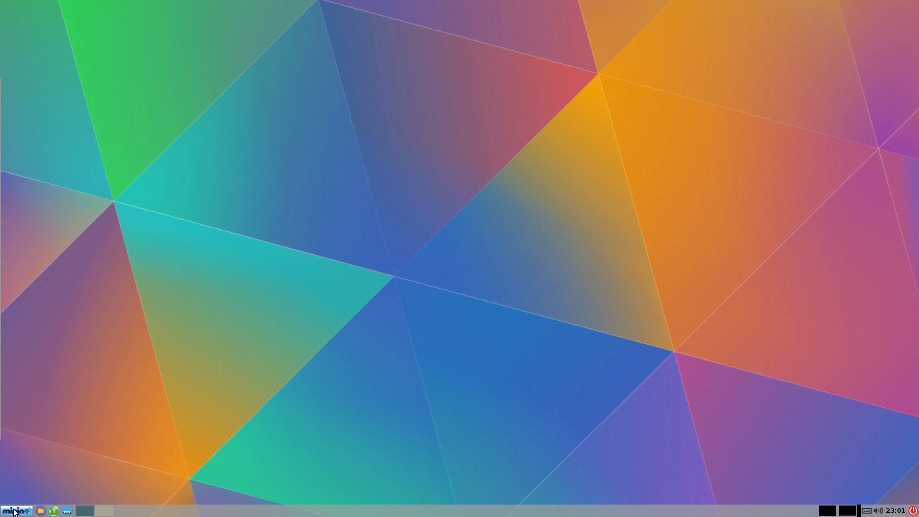
Launch a blank LibreOffice Writer document from the menu and maximize its window
left_click(13, 511)
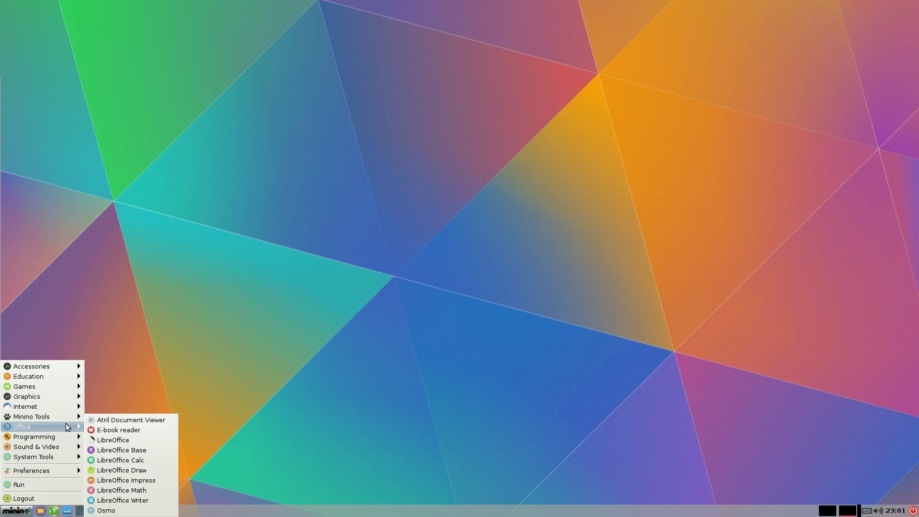
mouse_move(136, 500)
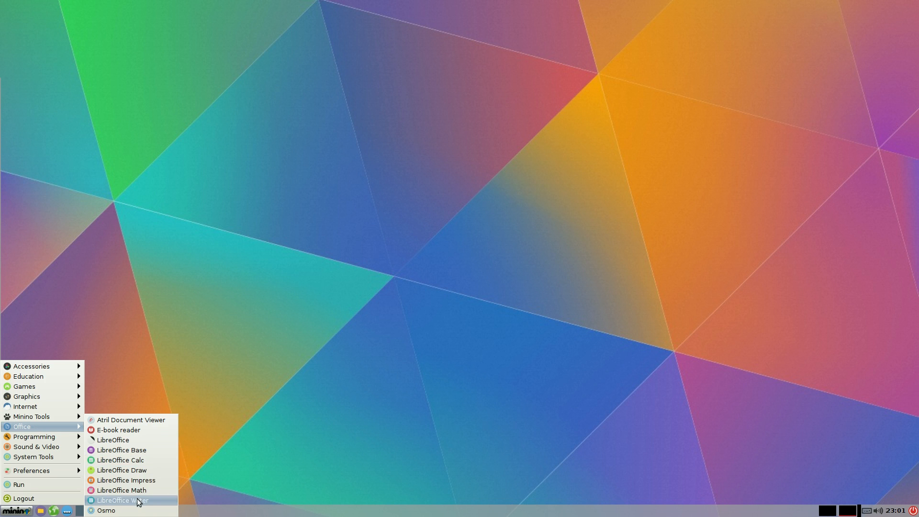
left_click(123, 500)
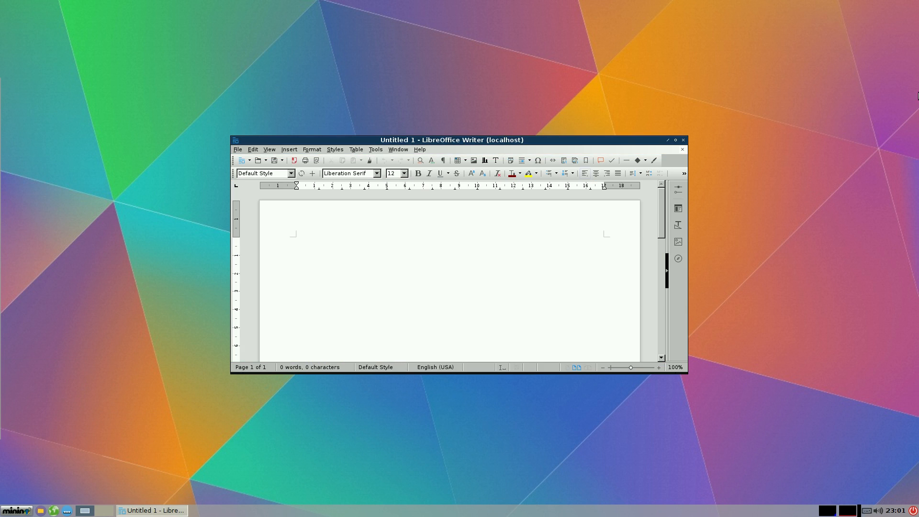
mouse_move(678, 113)
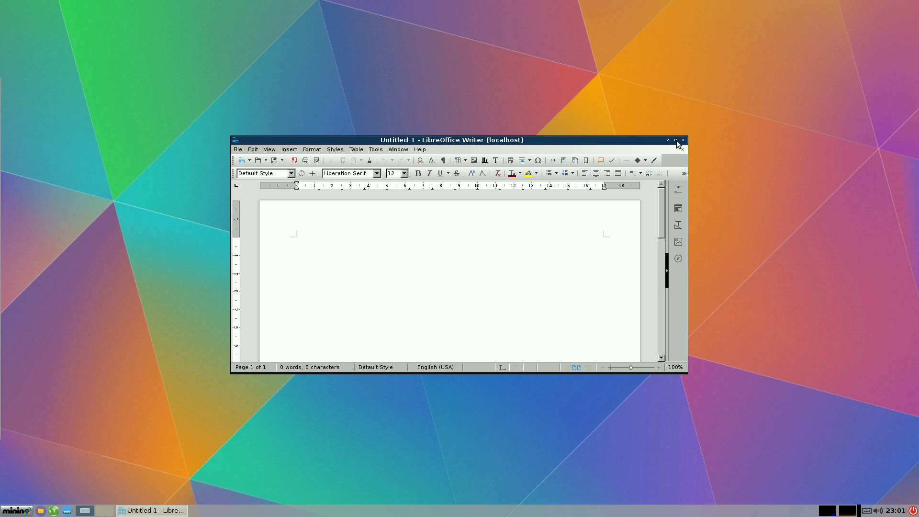
left_click(676, 139)
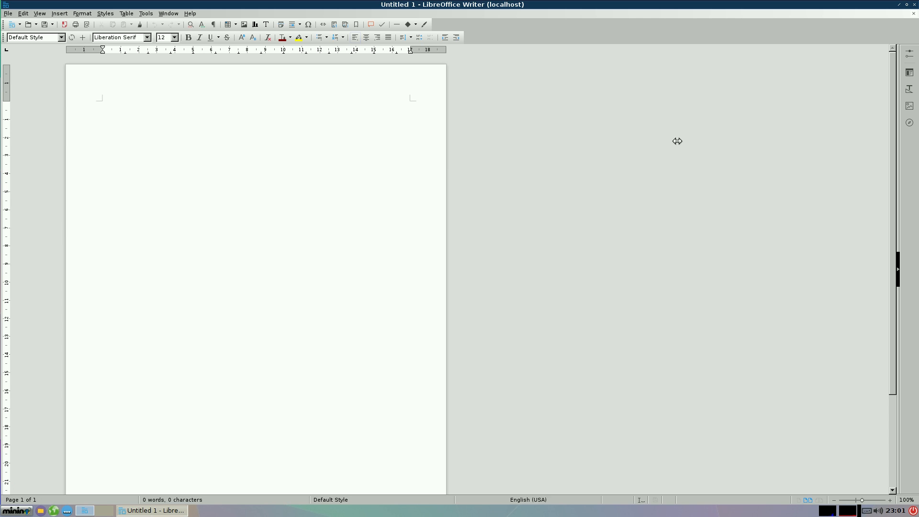
mouse_move(717, 94)
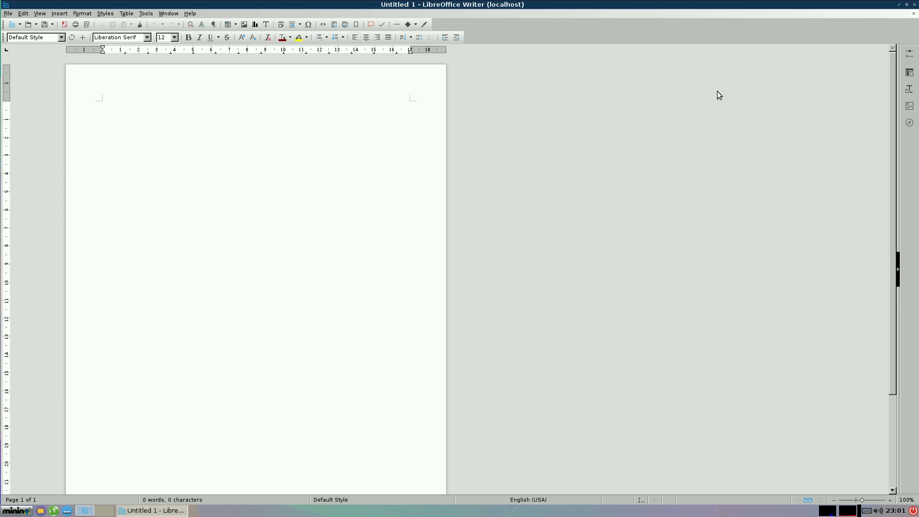
mouse_move(914, 10)
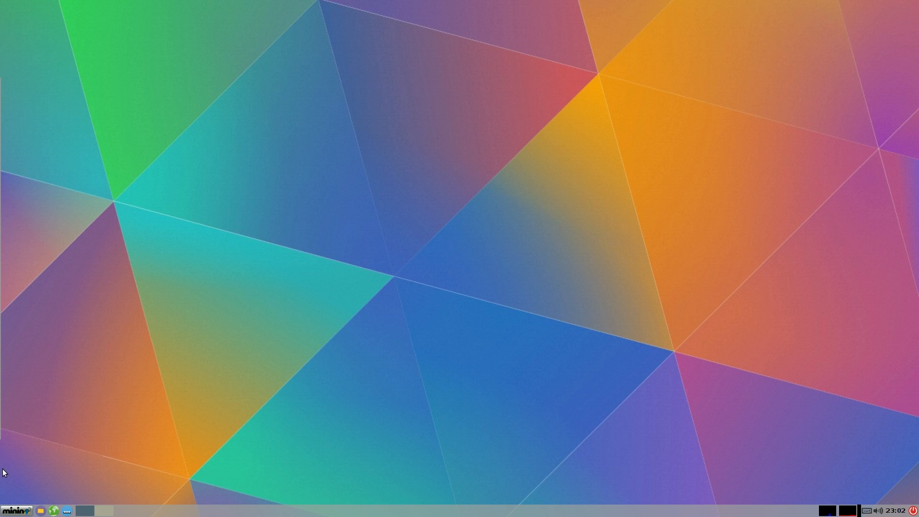
Launch htop from System Tools and move its LXTerminal window to the desktop's top-right
left_click(12, 512)
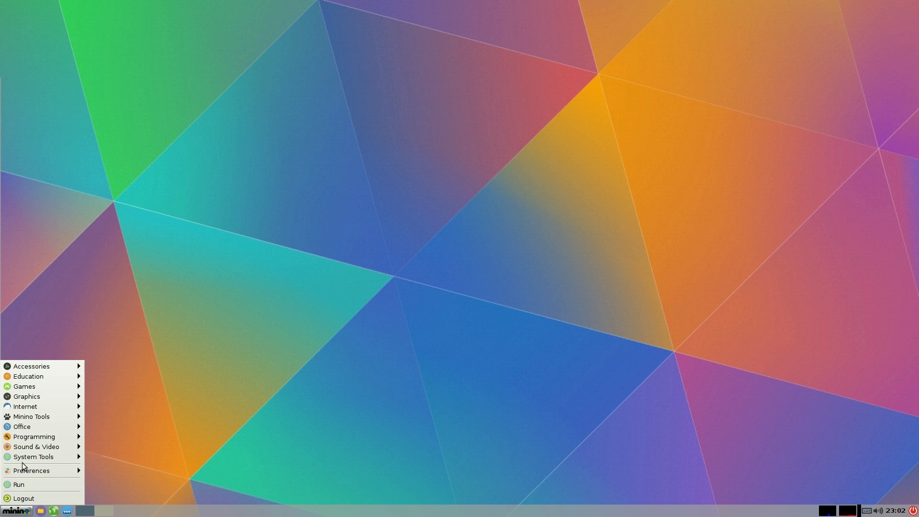
left_click(34, 457)
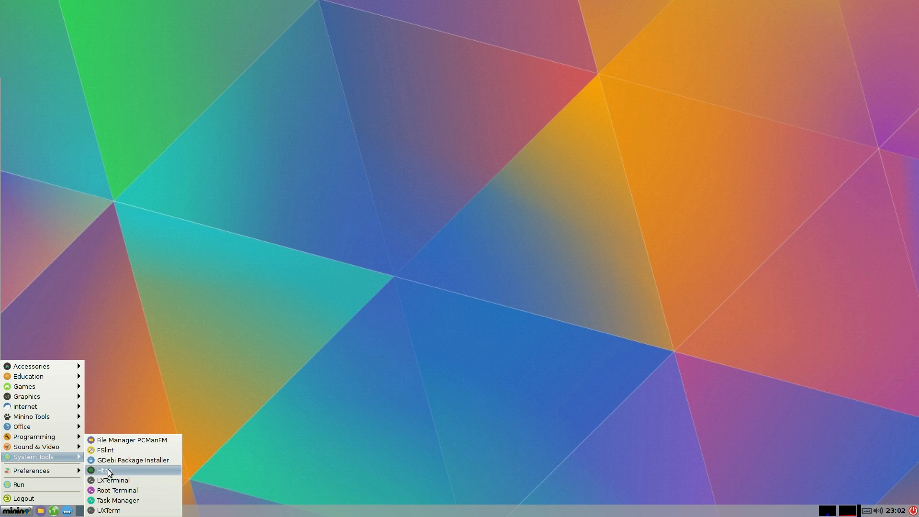
left_click(103, 469)
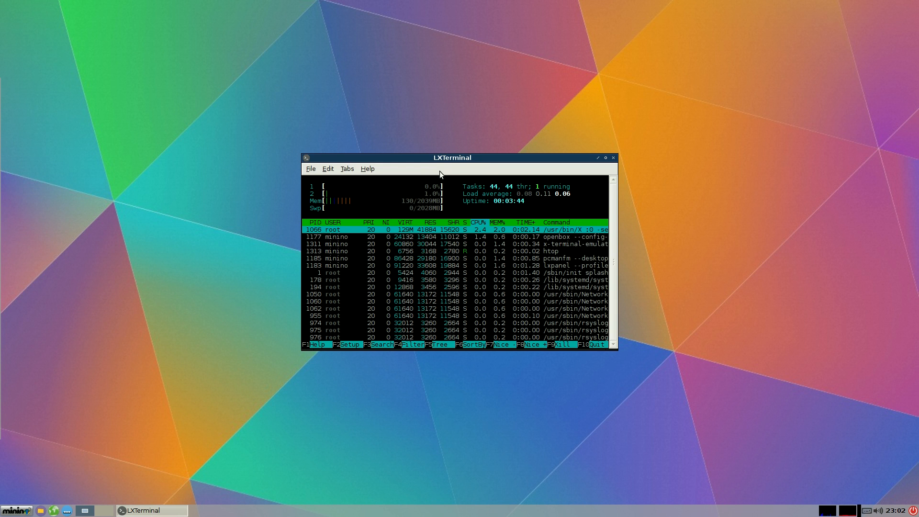
left_click_drag(451, 157, 795, 27)
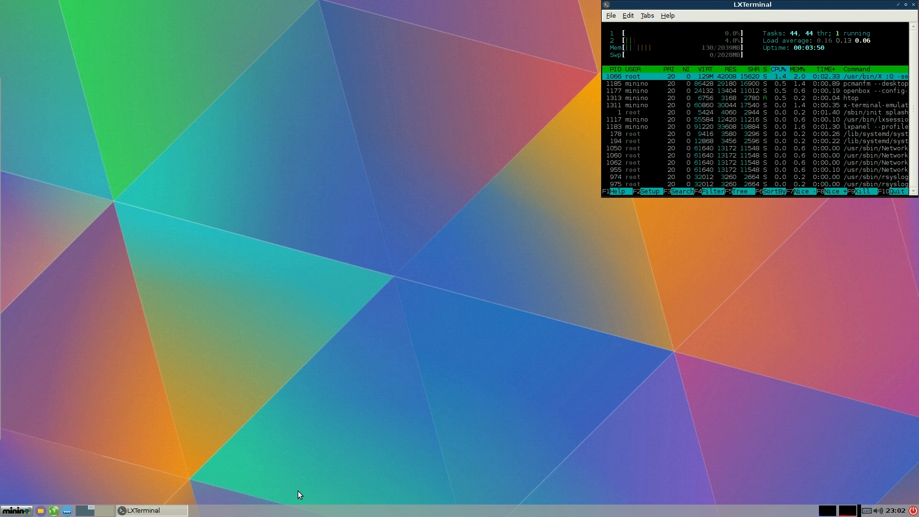
mouse_move(283, 491)
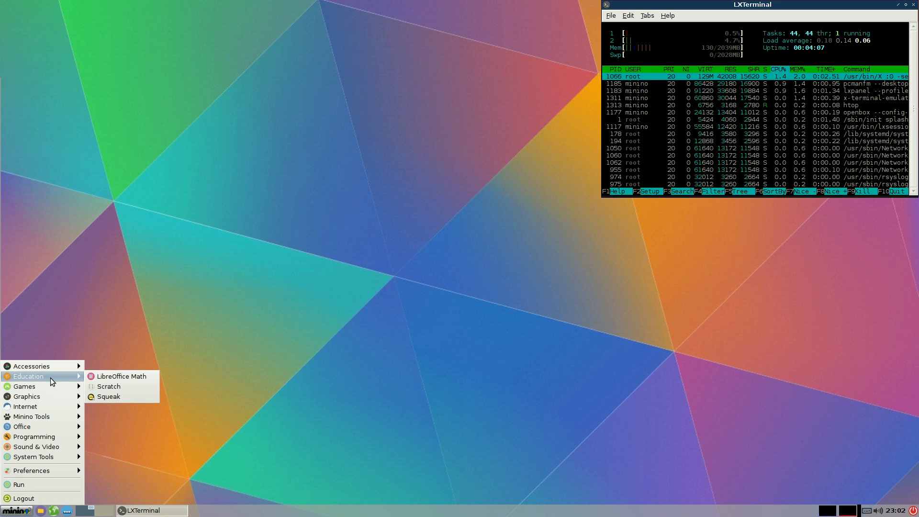
mouse_move(48, 371)
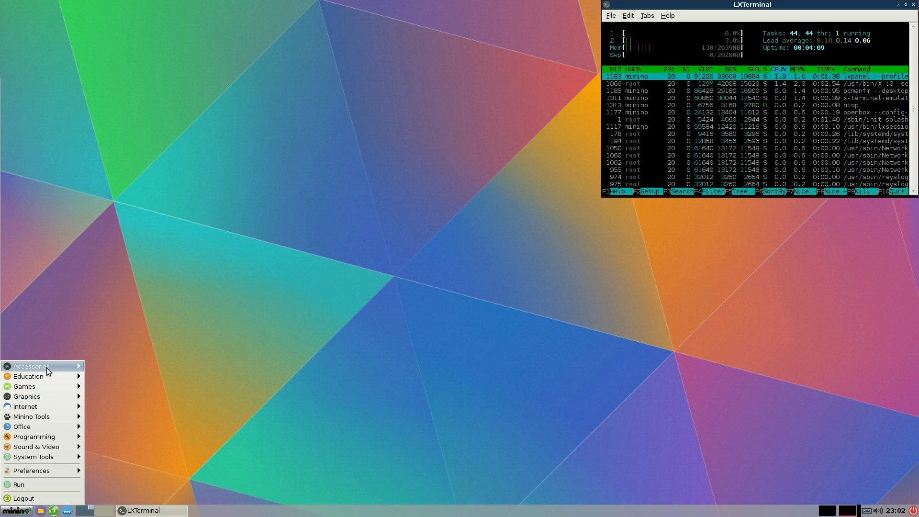
left_click(34, 366)
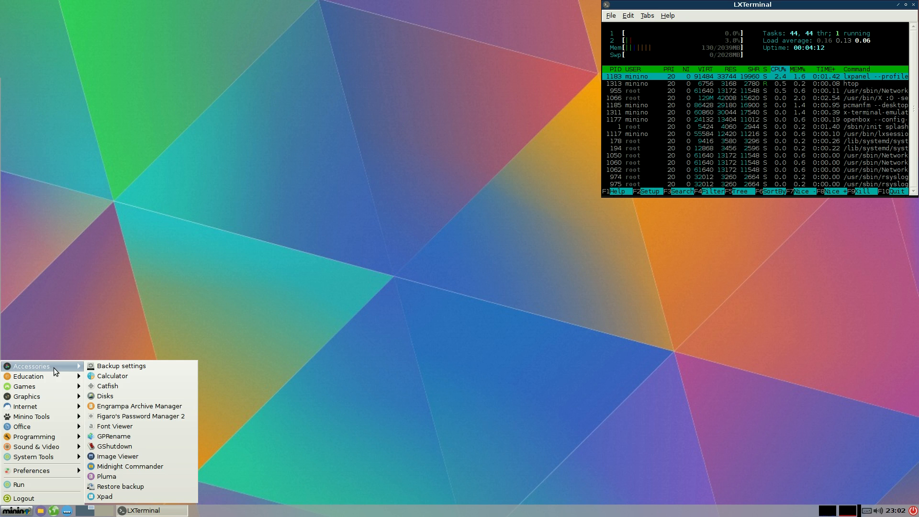
mouse_move(121, 365)
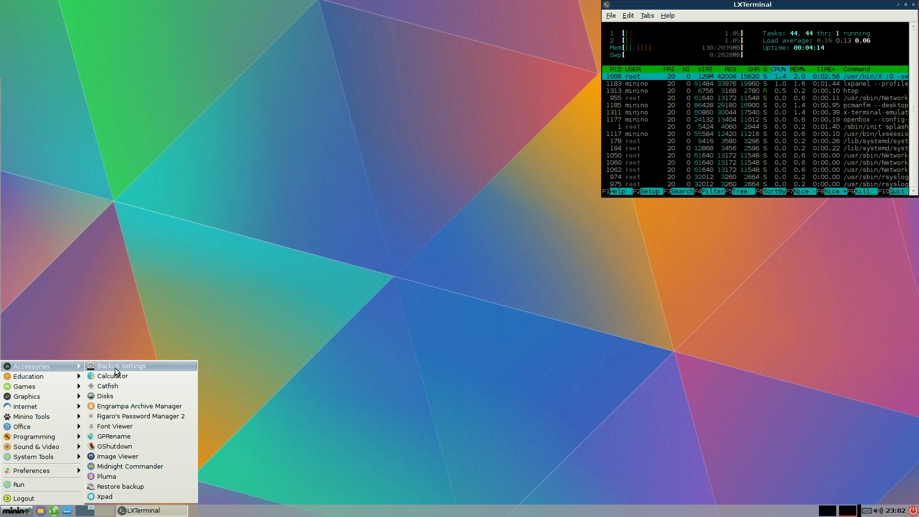
mouse_move(111, 396)
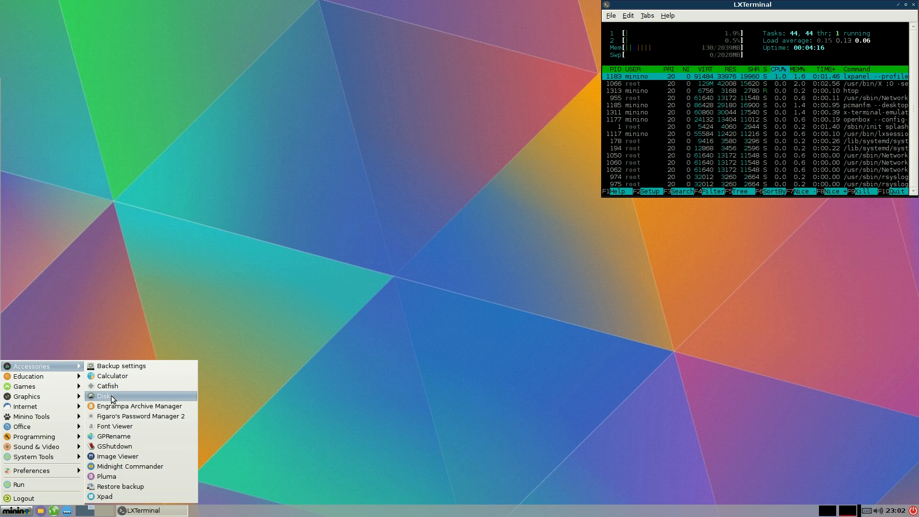
left_click(112, 398)
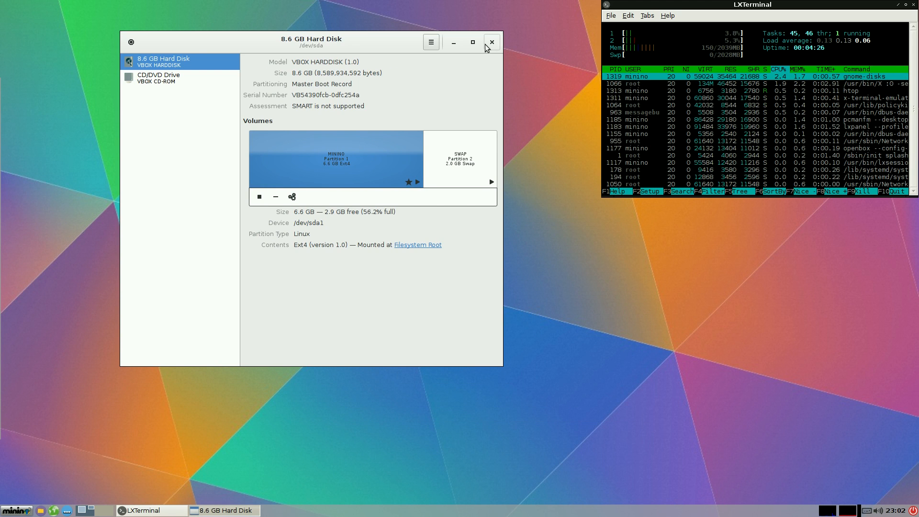
left_click(492, 43)
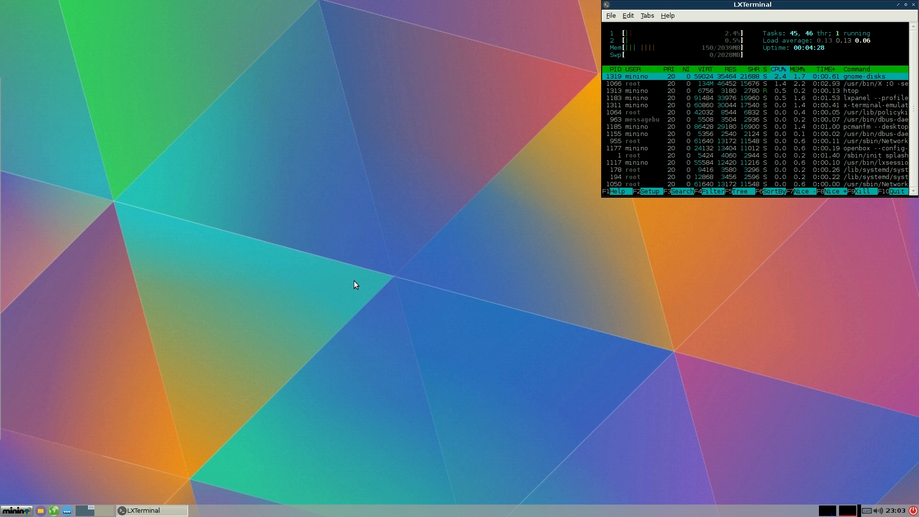
Launch Midnight Commander from Accessories, view the home folder, then close it
left_click(14, 510)
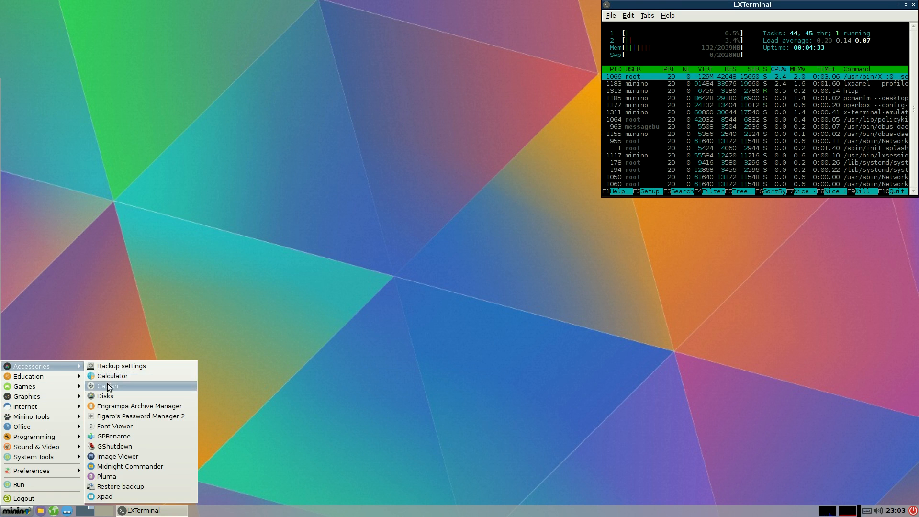
mouse_move(127, 437)
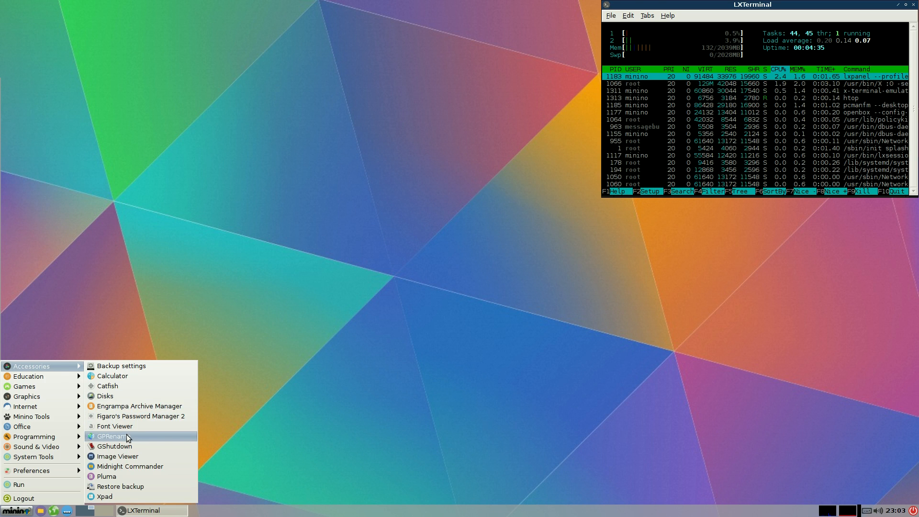
mouse_move(127, 466)
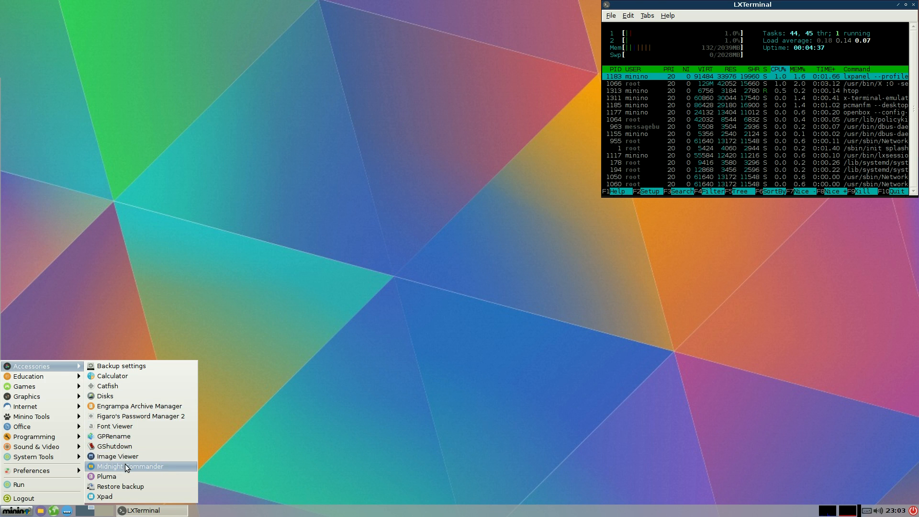
mouse_move(125, 468)
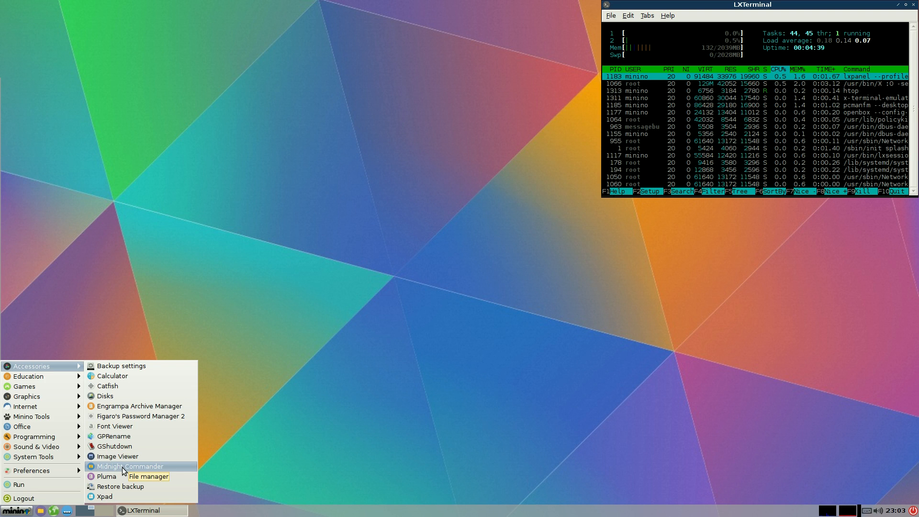
left_click(130, 466)
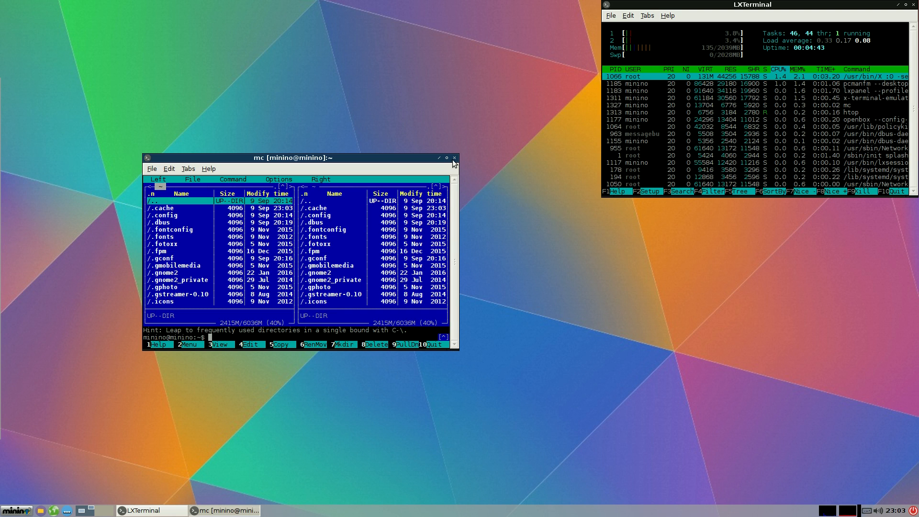
left_click(446, 158)
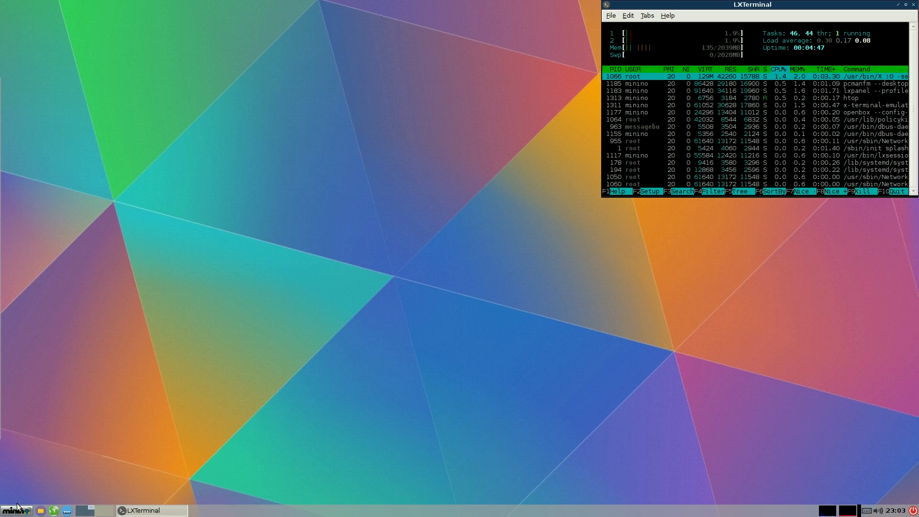
Launch Scratch from the Education menu category
left_click(10, 512)
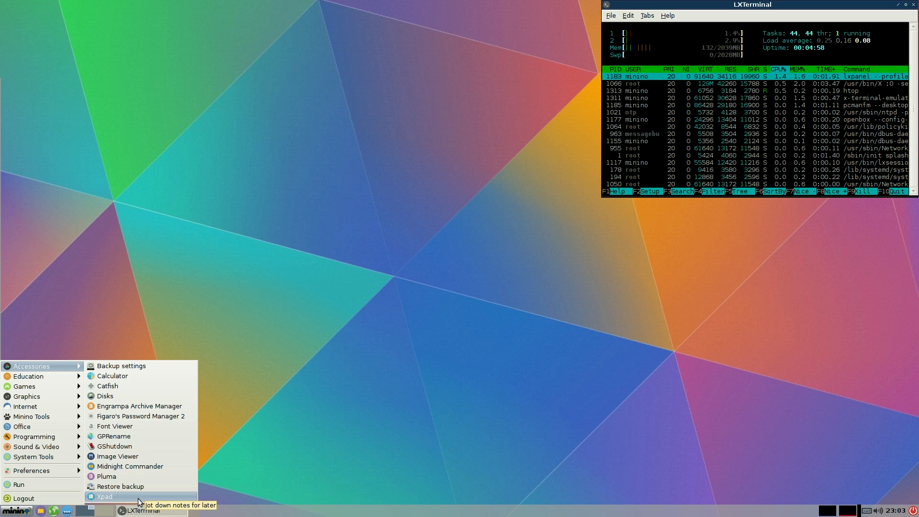
mouse_move(28, 376)
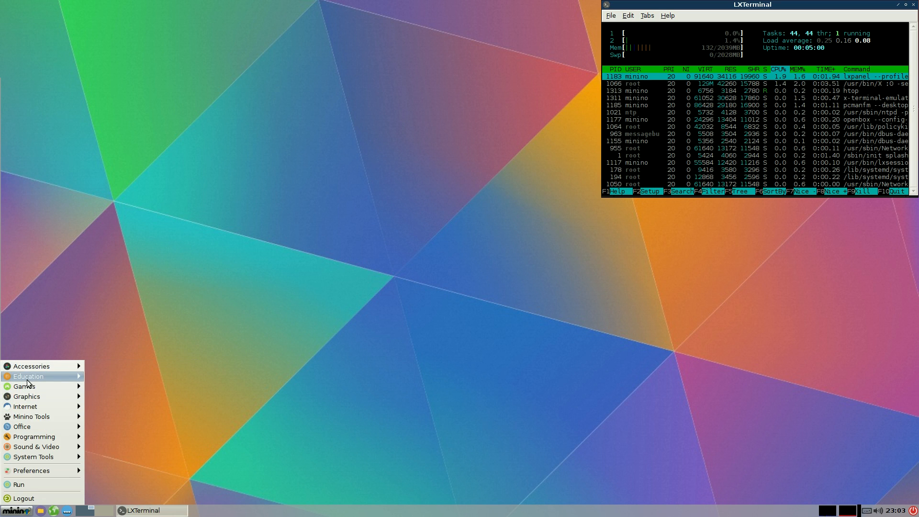
left_click(27, 376)
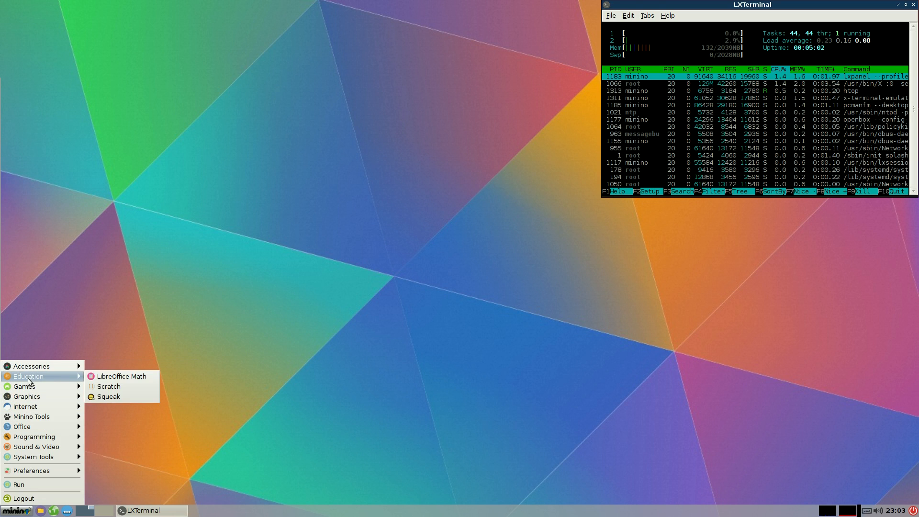
mouse_move(85, 384)
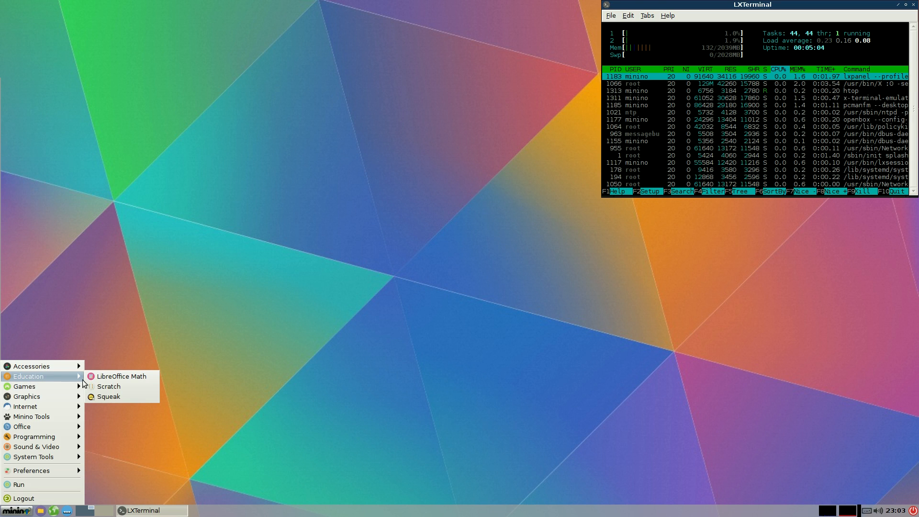
mouse_move(136, 400)
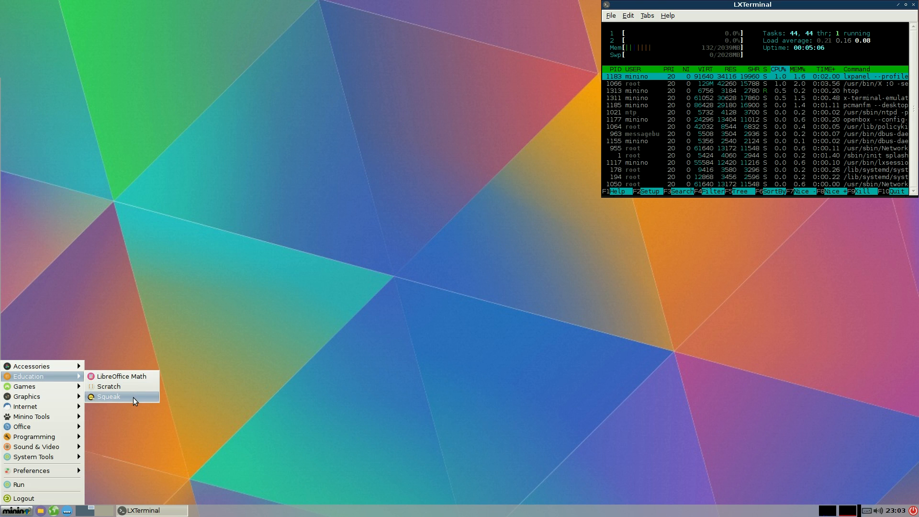
mouse_move(134, 402)
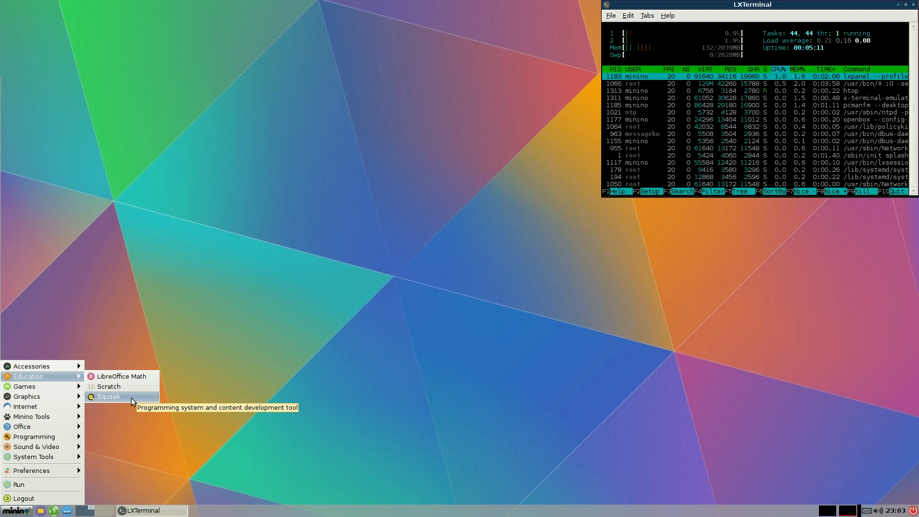
mouse_move(113, 386)
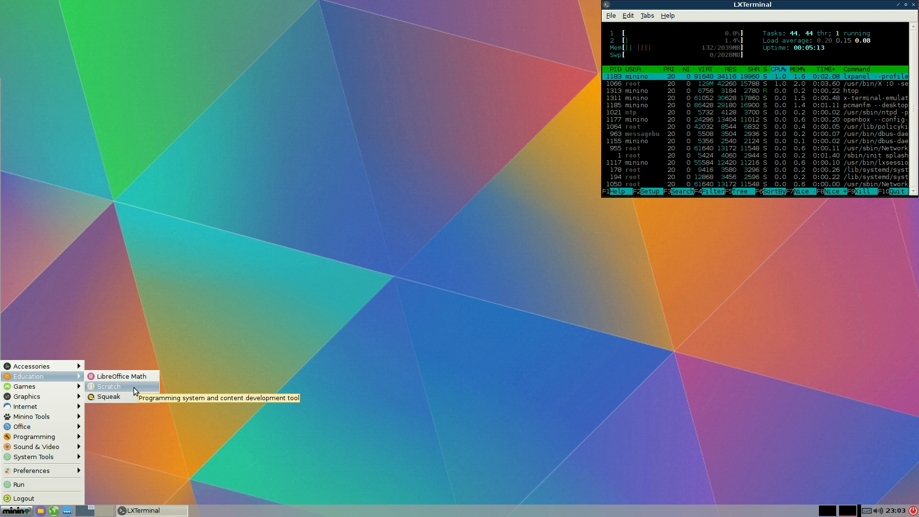
left_click(109, 386)
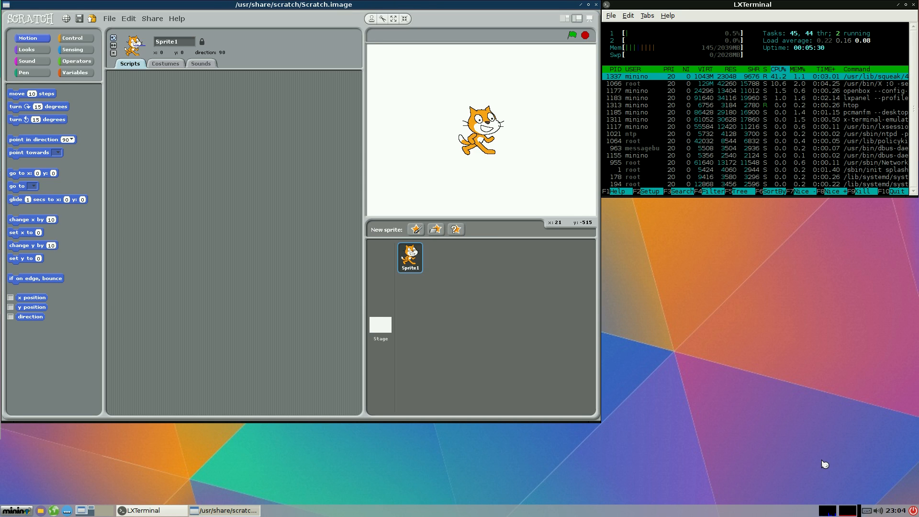
mouse_move(814, 394)
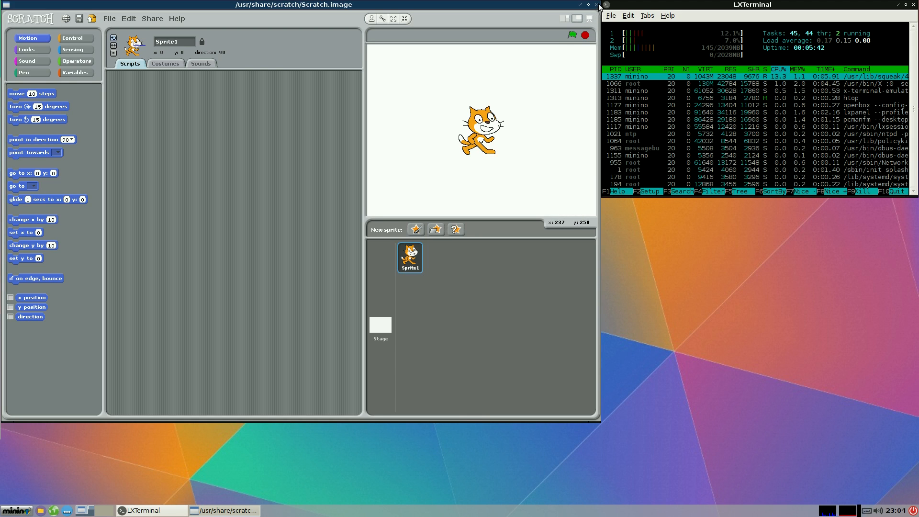
Close the Scratch project window, leaving only the htop terminal on the desktop
left_click(595, 3)
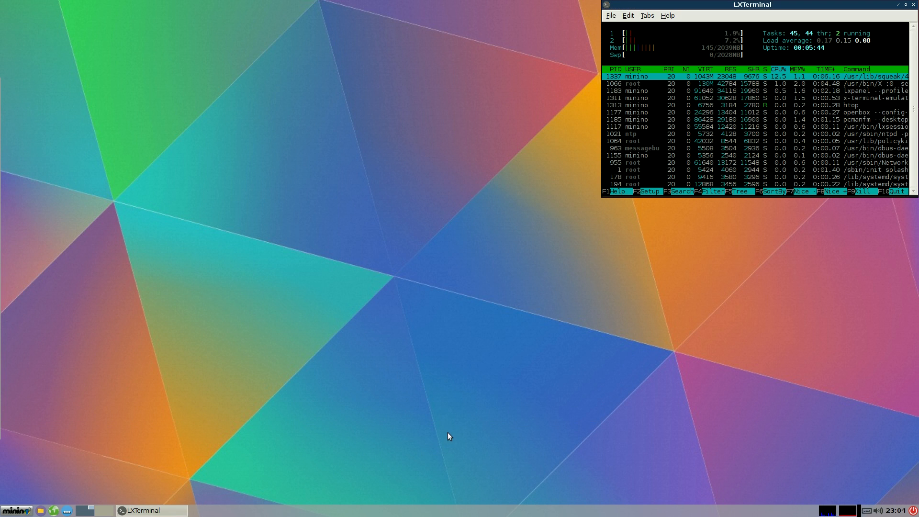
Bring up the application menu again to browse the Games category
left_click(12, 508)
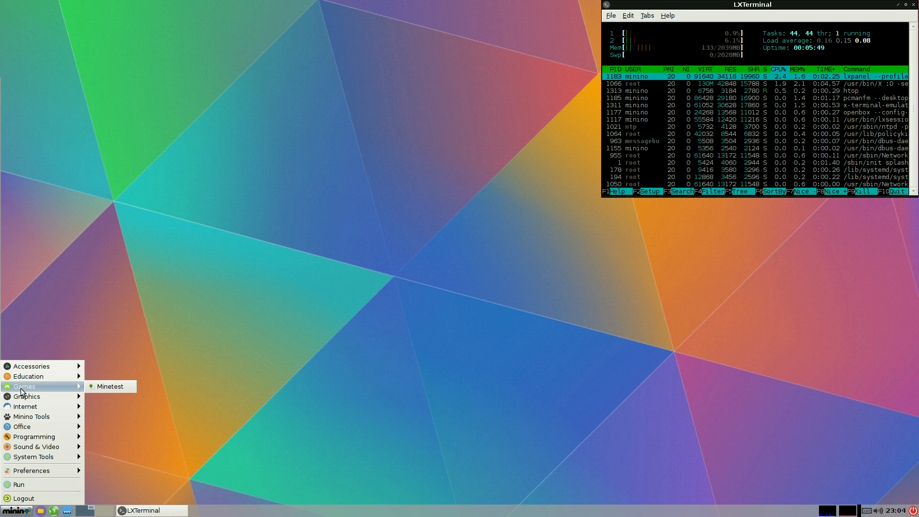
mouse_move(119, 391)
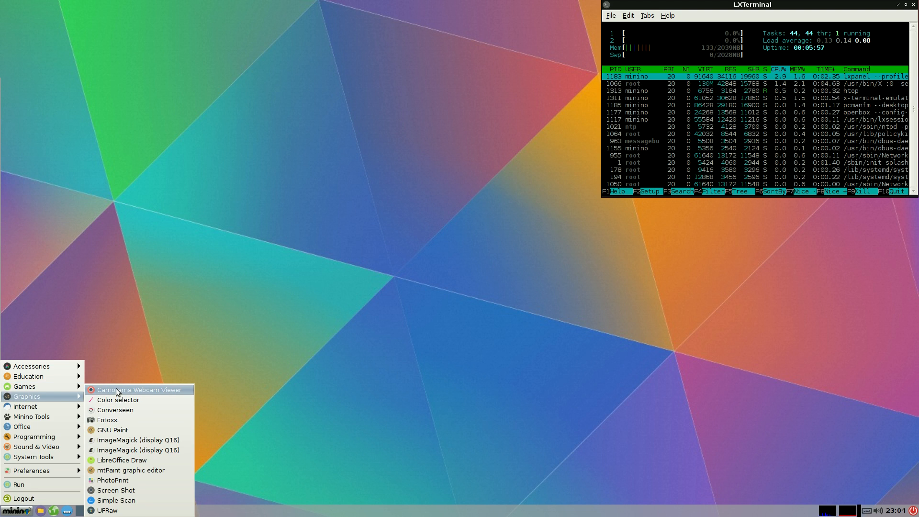
mouse_move(119, 392)
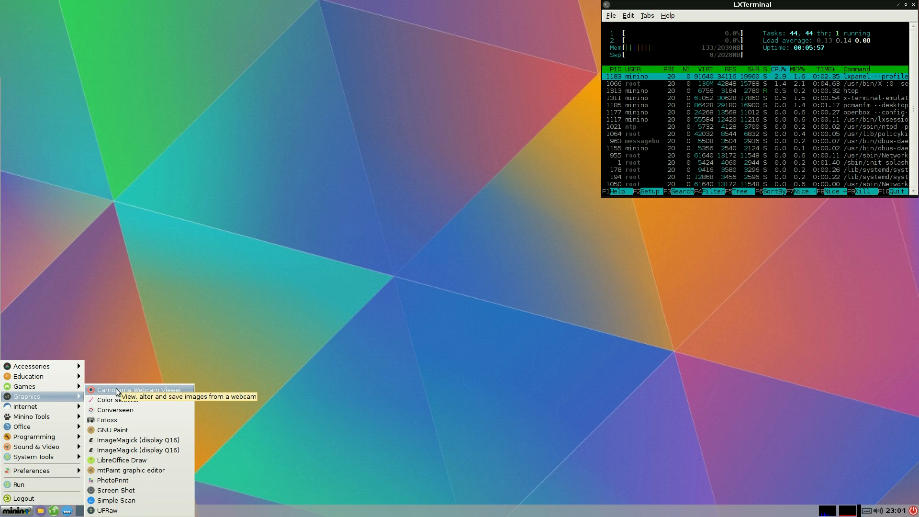
mouse_move(113, 430)
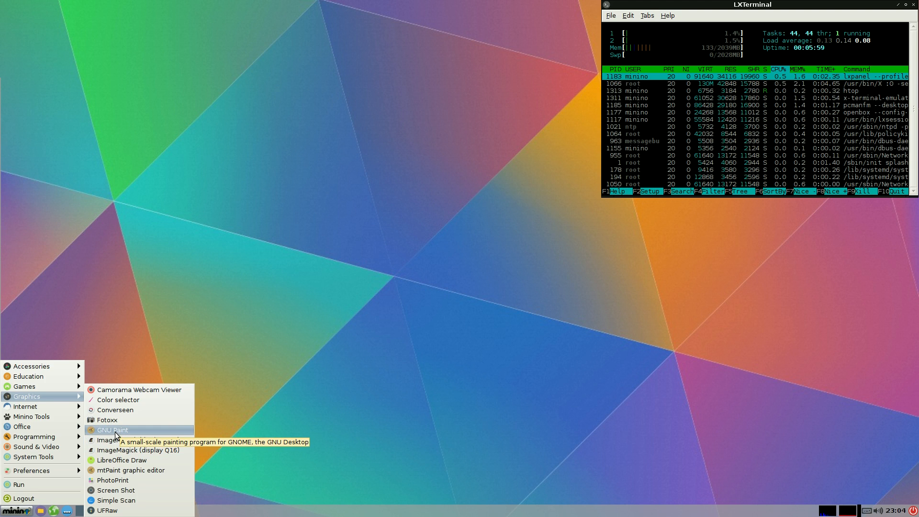
mouse_move(122, 409)
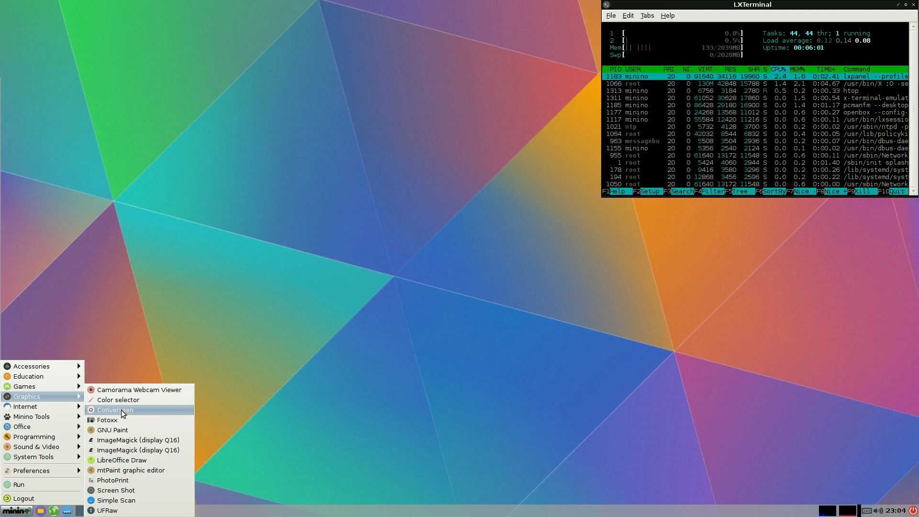
mouse_move(128, 459)
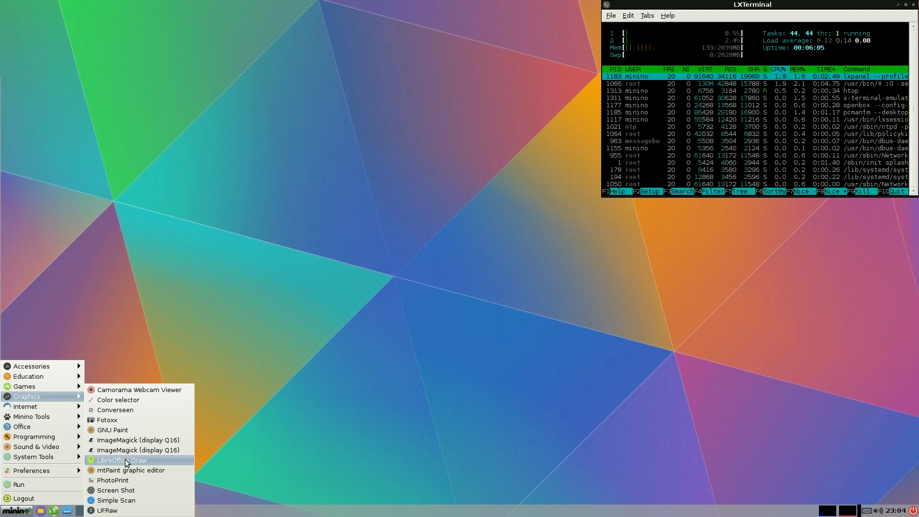
mouse_move(106, 510)
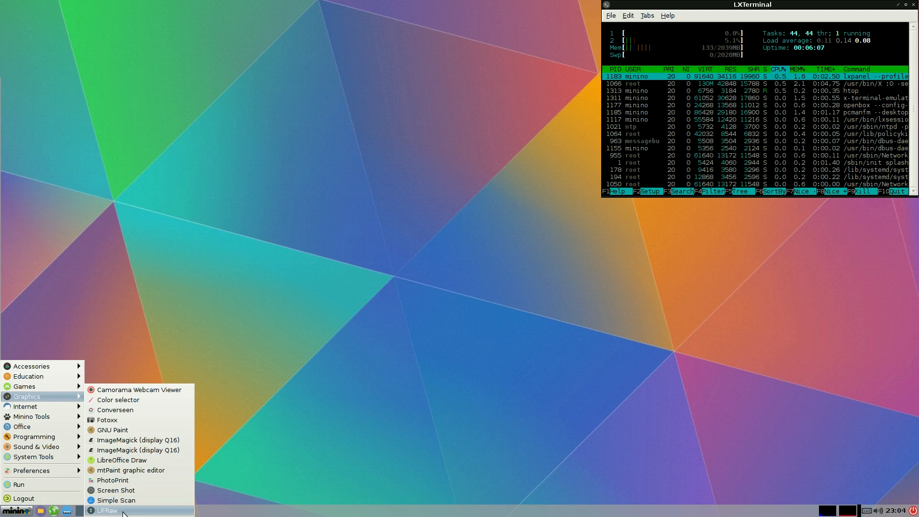
mouse_move(123, 511)
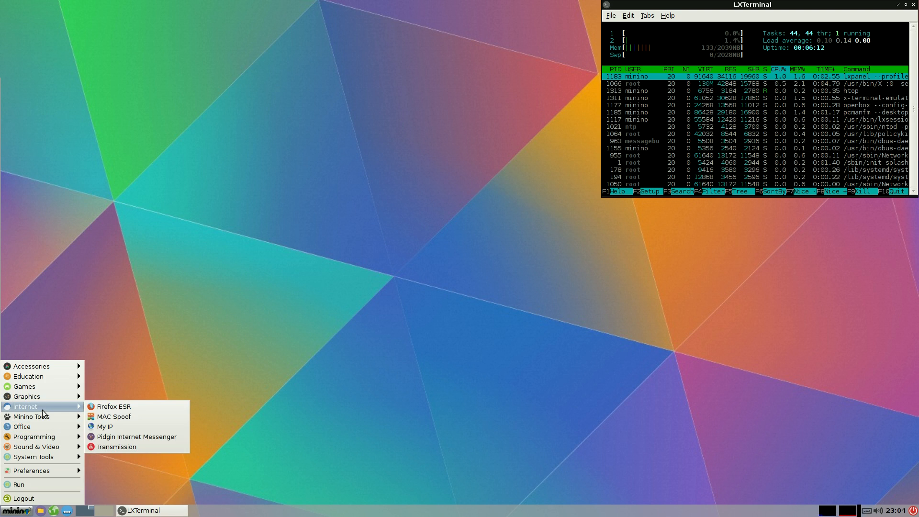
mouse_move(52, 410)
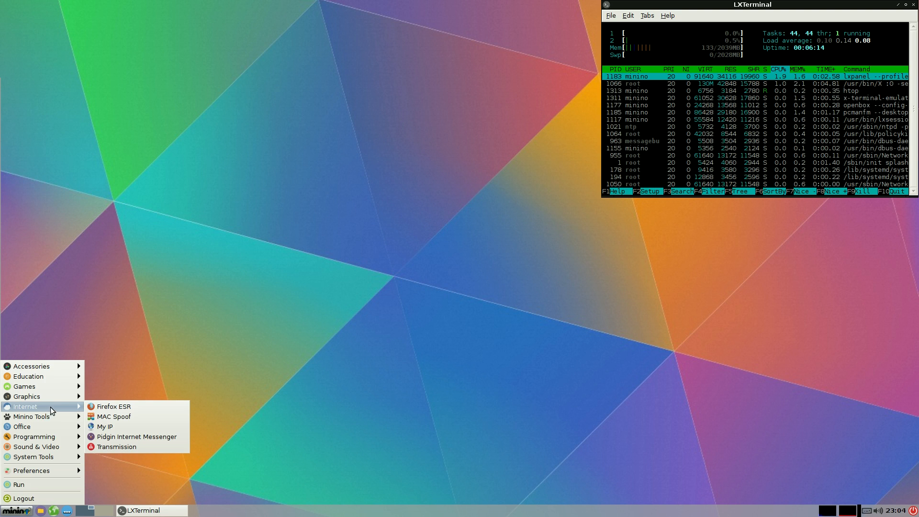
mouse_move(115, 406)
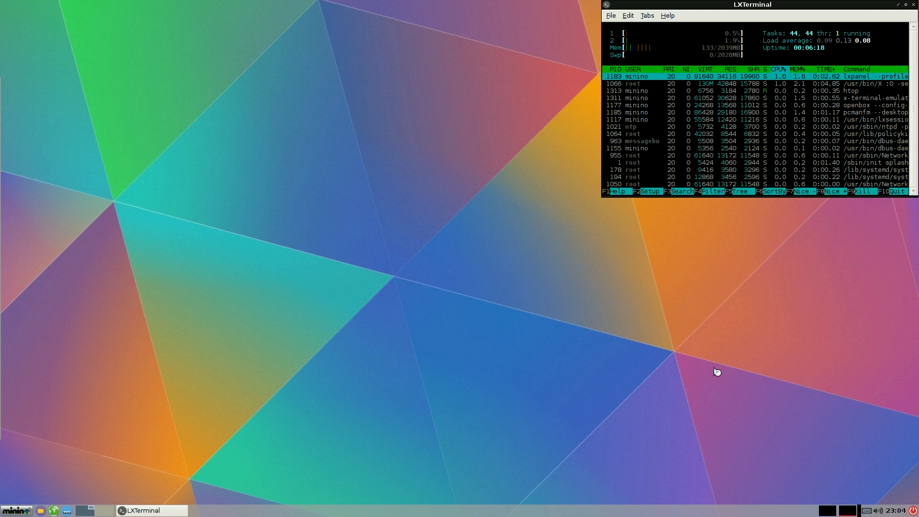
mouse_move(479, 260)
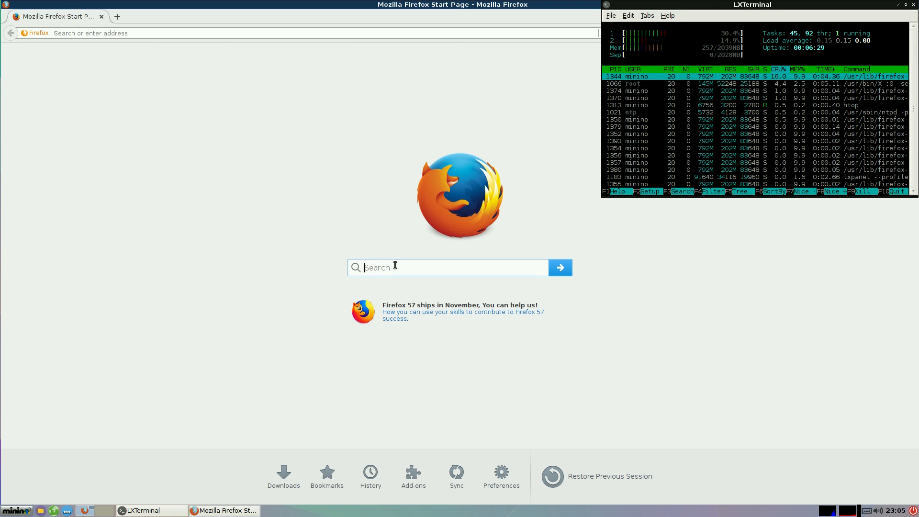
Search the web for 'youtube' from the Firefox start page
type("you")
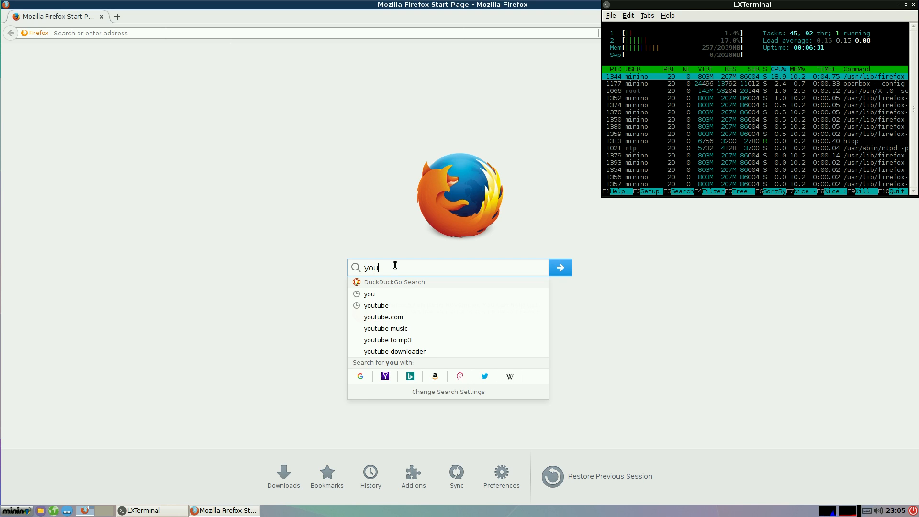
mouse_move(412, 308)
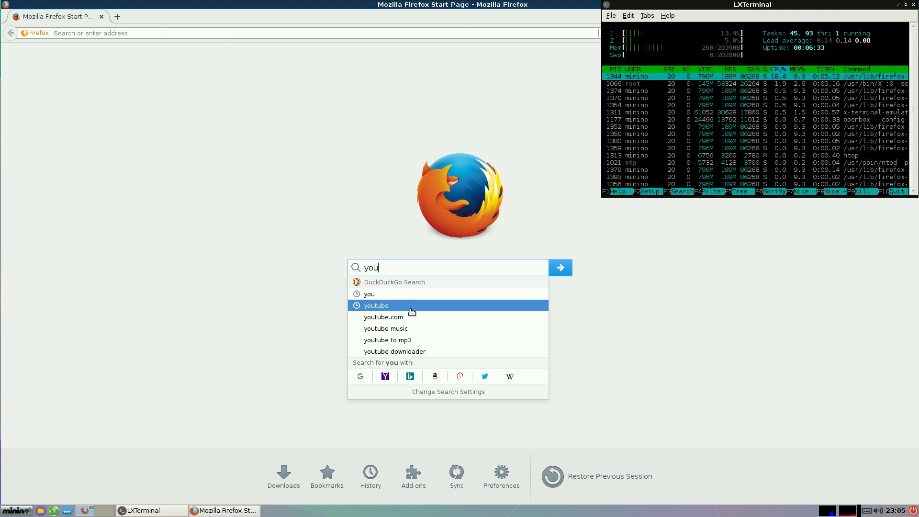
left_click(375, 306)
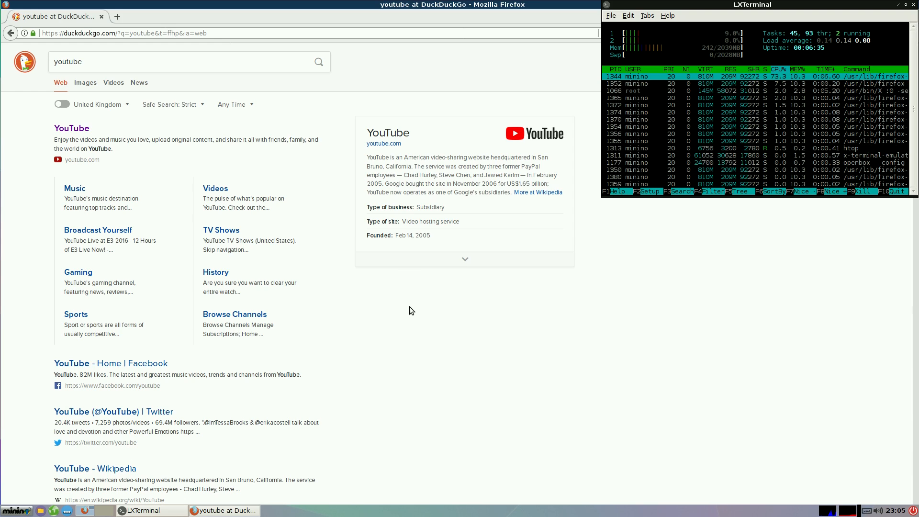
mouse_move(205, 273)
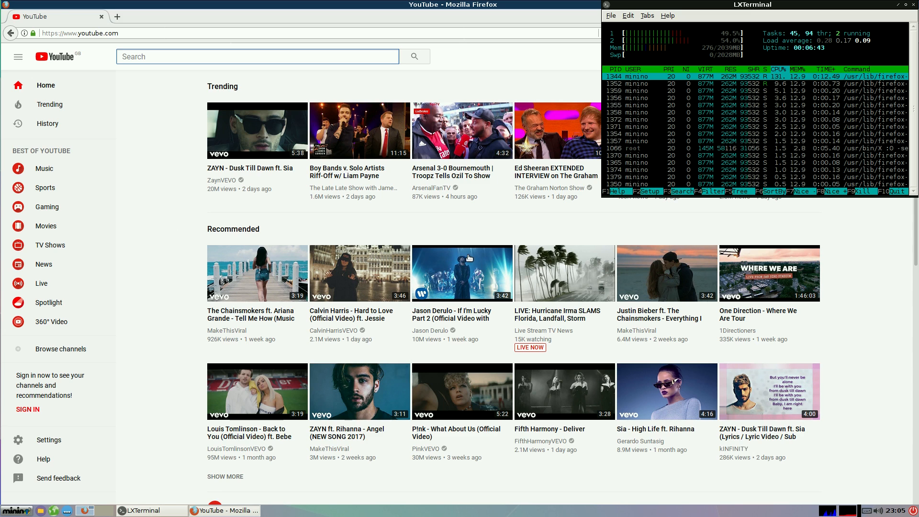
Search YouTube for 'sneeky' and pick the sneekylinux suggestion
scroll("down", 3)
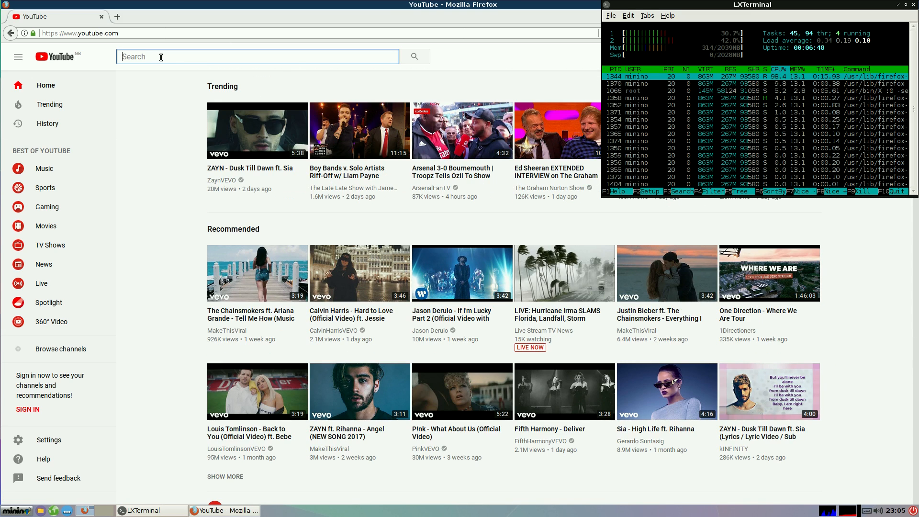
type("sneeky")
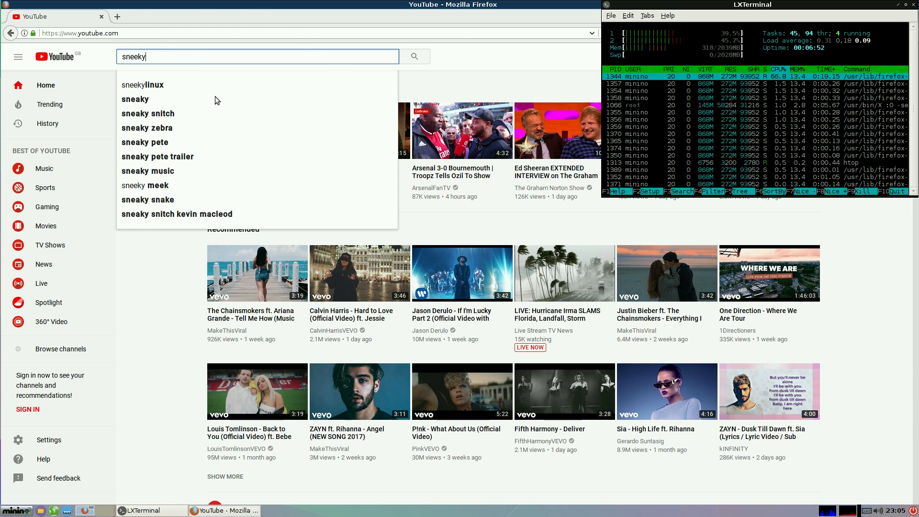
left_click(142, 85)
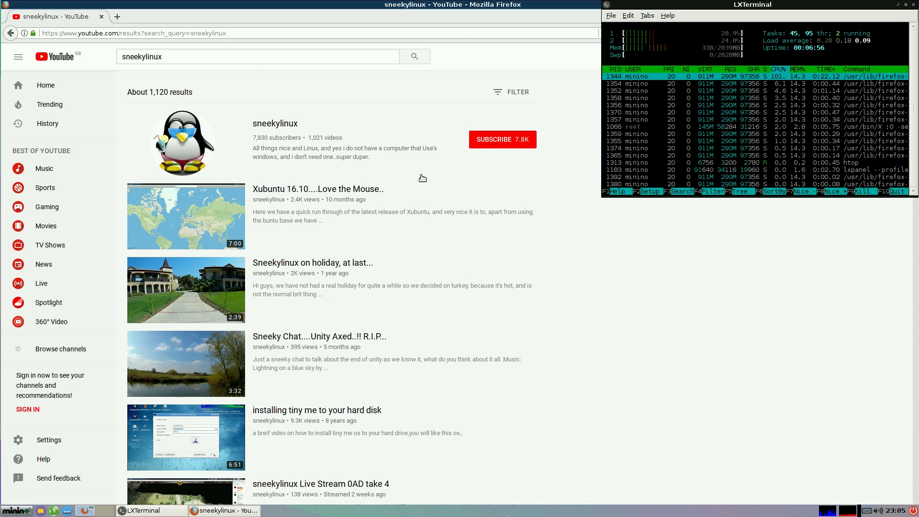
Scroll the results and start the 'Sneeky Quickie..Let's Get Threaded......!!' video
scroll("down", 3)
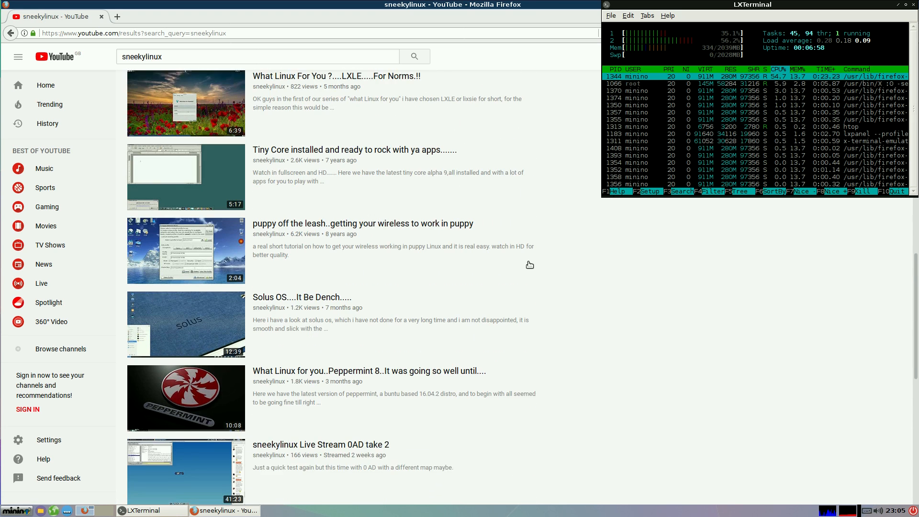
scroll("down", 3)
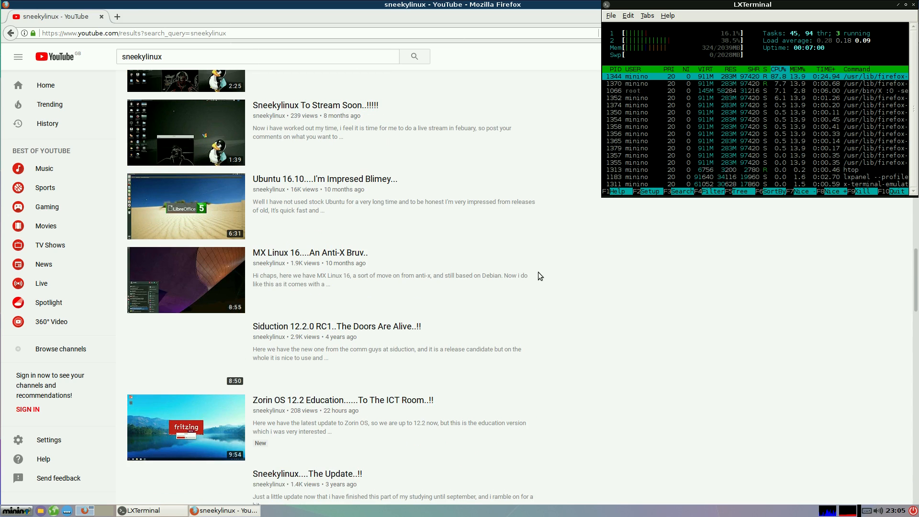
scroll("down", 3)
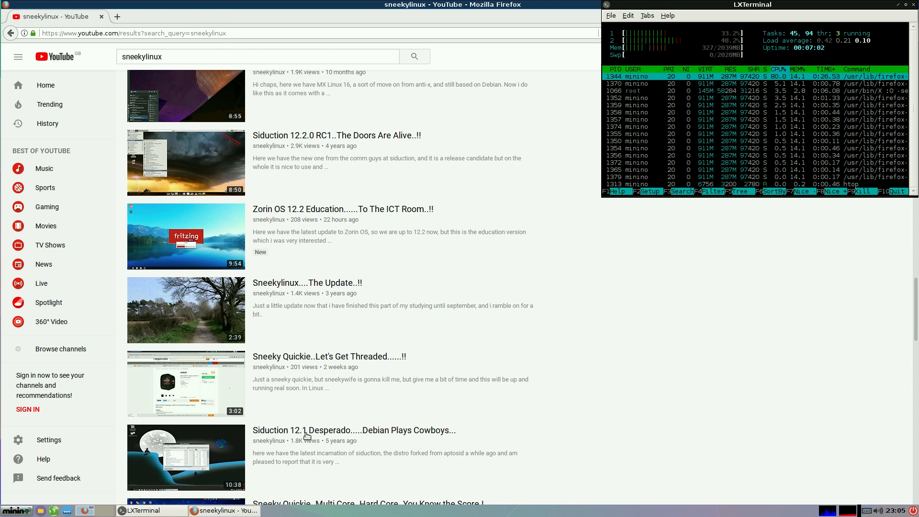
mouse_move(503, 356)
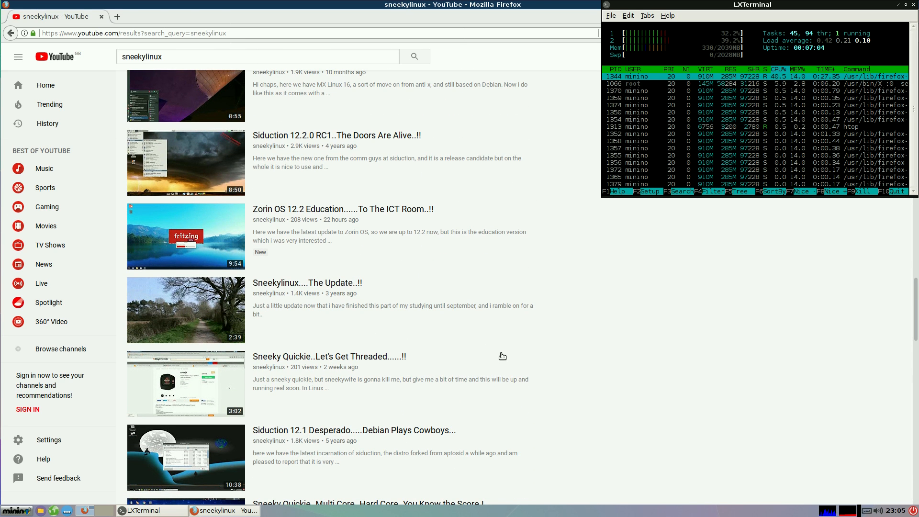
scroll("down", 3)
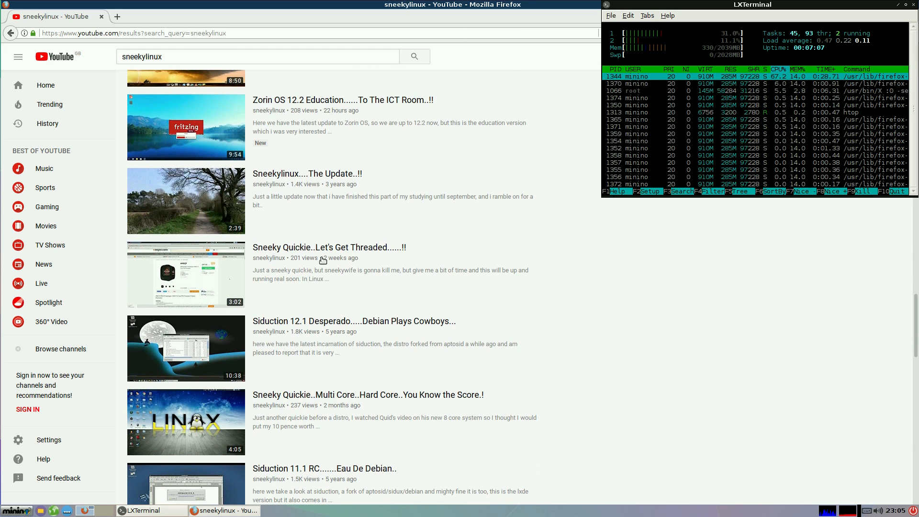
left_click(186, 274)
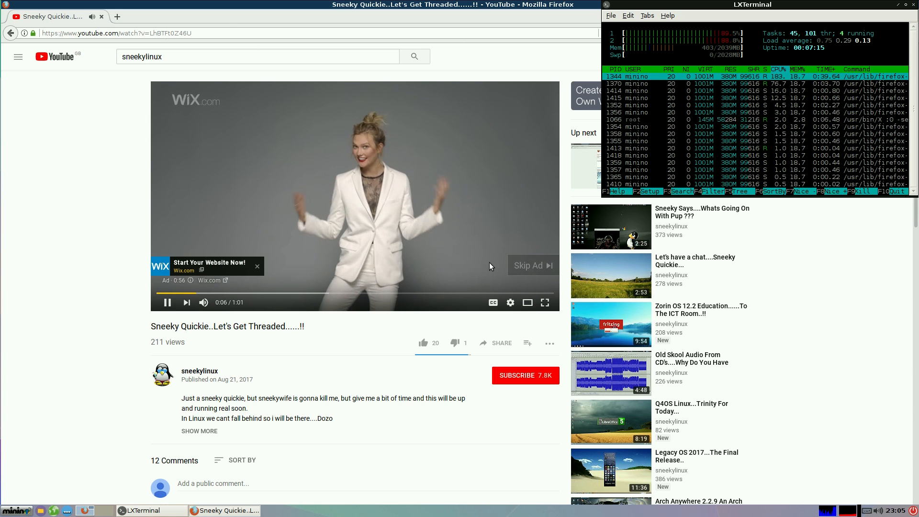
Skip the ad and set the video's playback quality to 1080p60, confirming the change
left_click(534, 265)
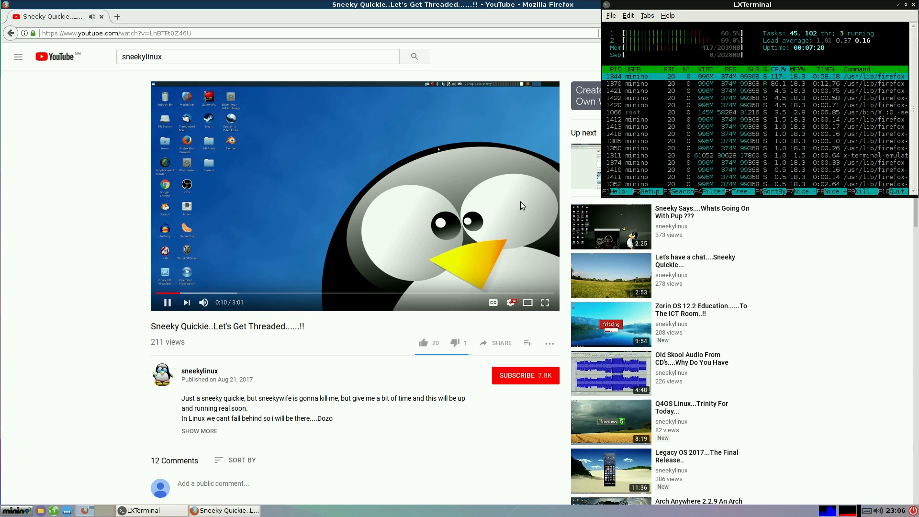
left_click(511, 303)
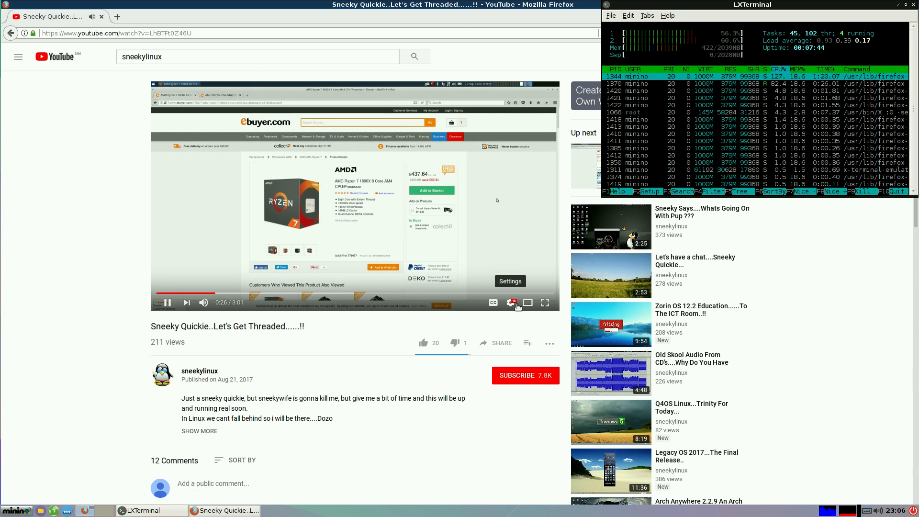
left_click(511, 303)
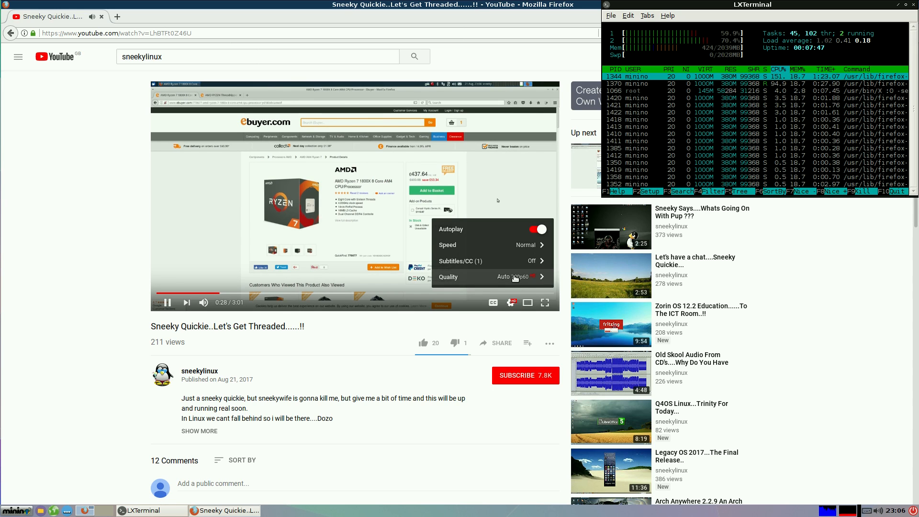
left_click(494, 277)
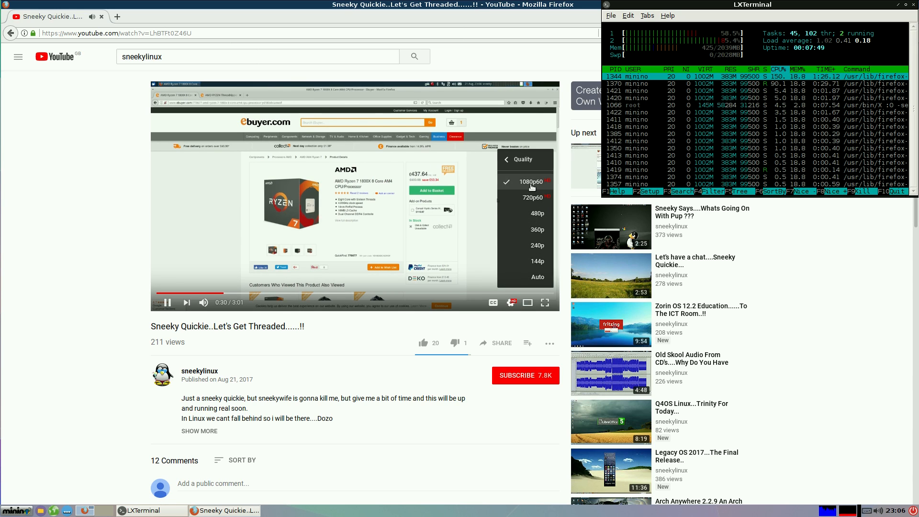
left_click(530, 182)
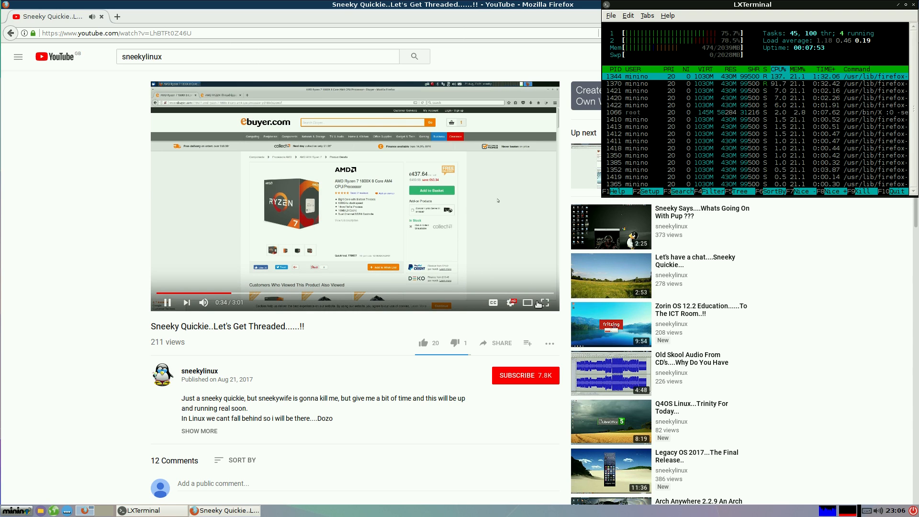
left_click(511, 303)
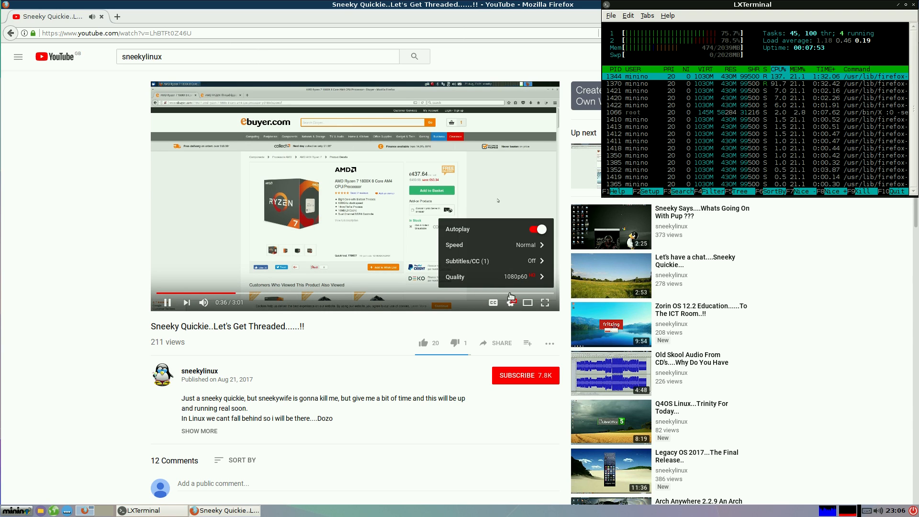
scroll("down", 3)
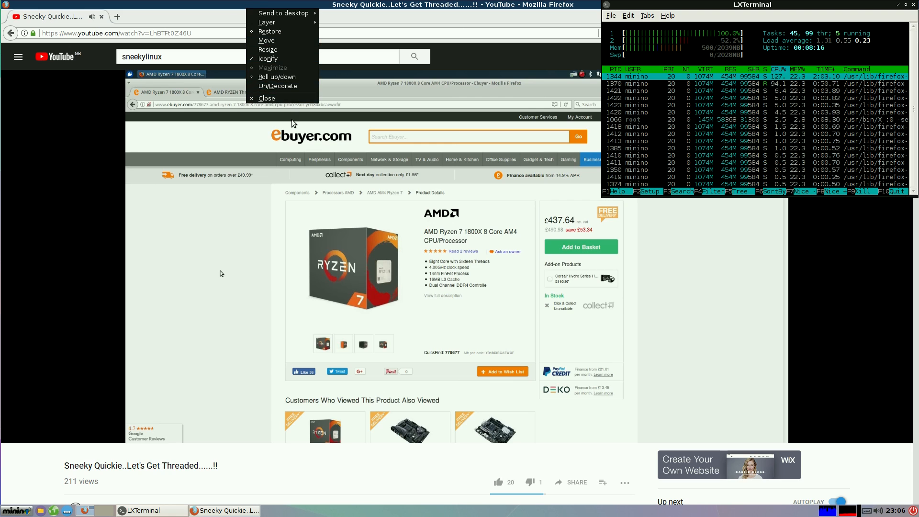
Close Firefox, browse the menu categories, open and close recordMyDesktop, then dismiss the menu
left_click(266, 97)
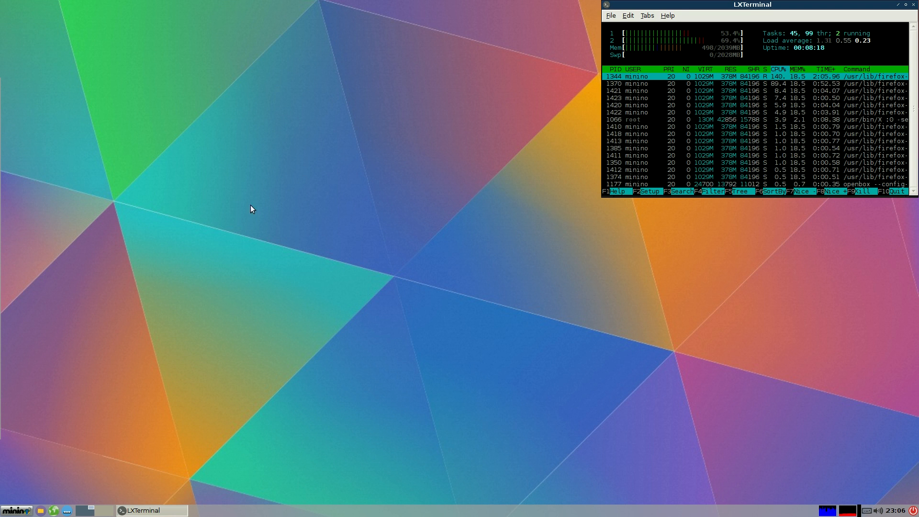
left_click(13, 511)
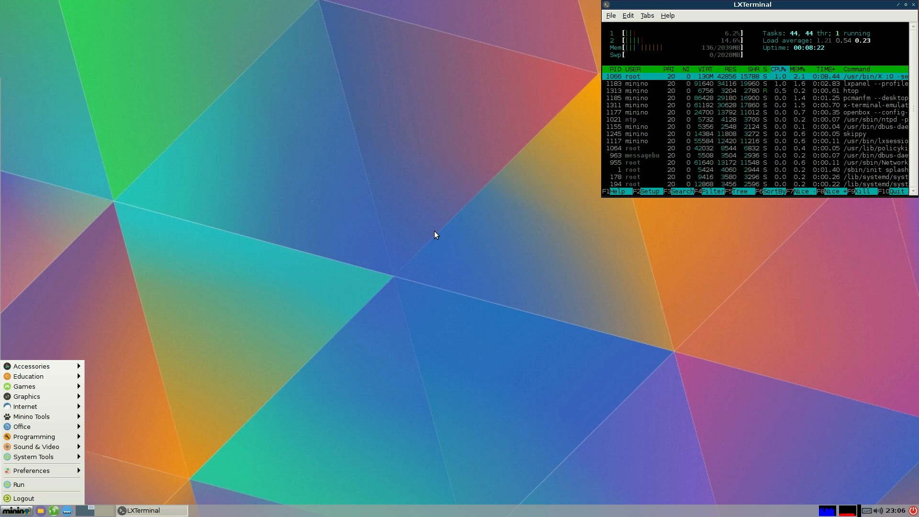
mouse_move(360, 283)
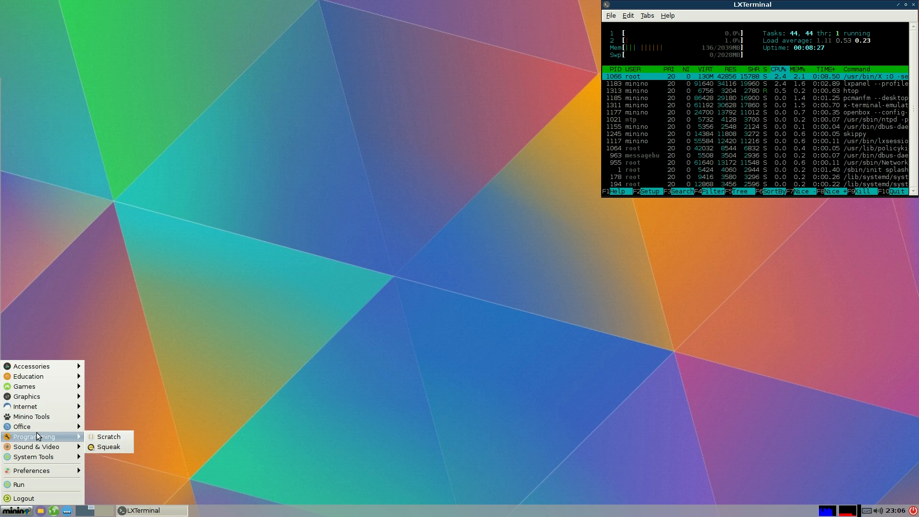
mouse_move(41, 449)
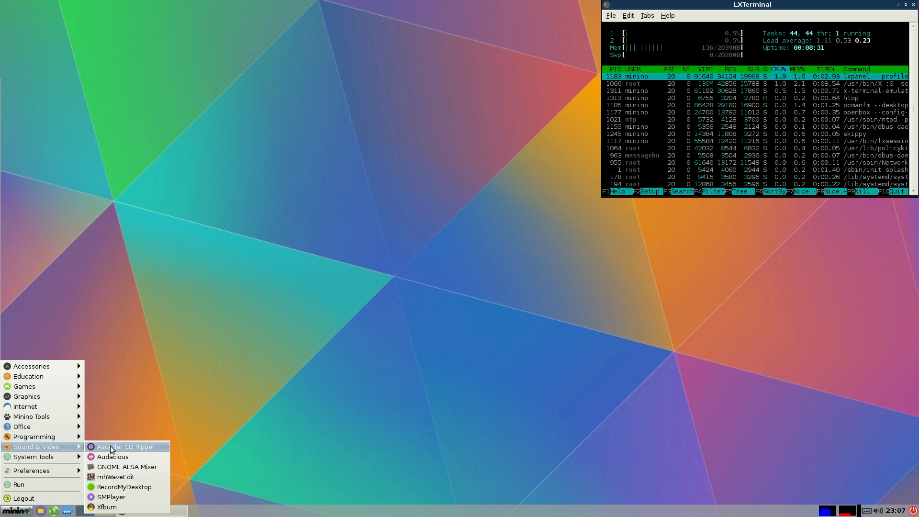
mouse_move(113, 466)
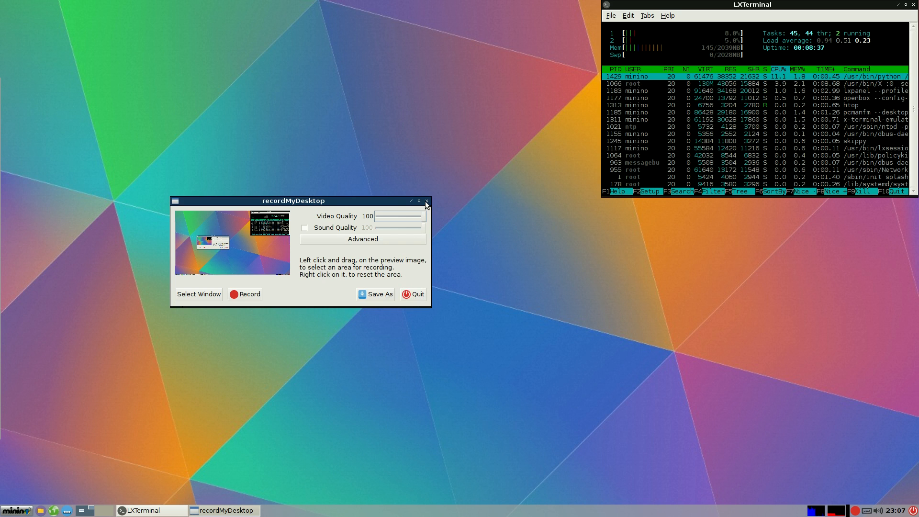
left_click(11, 511)
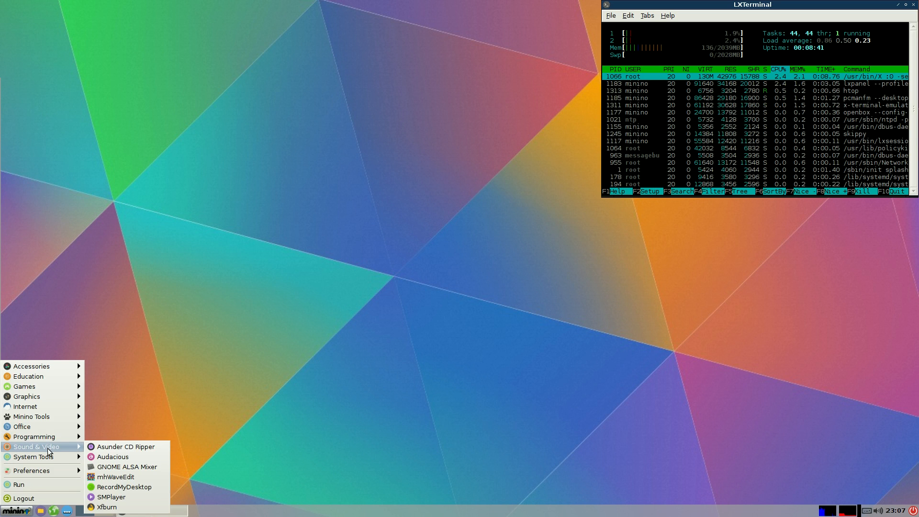
left_click(375, 252)
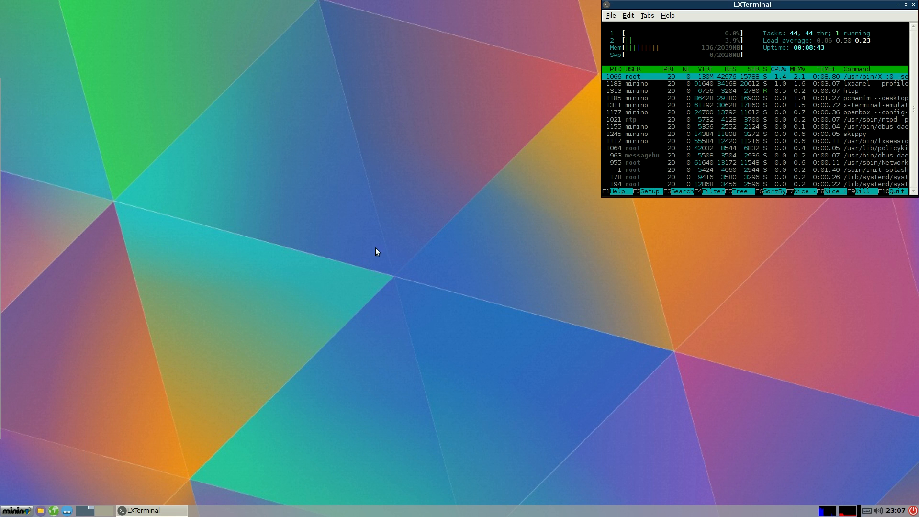
mouse_move(325, 233)
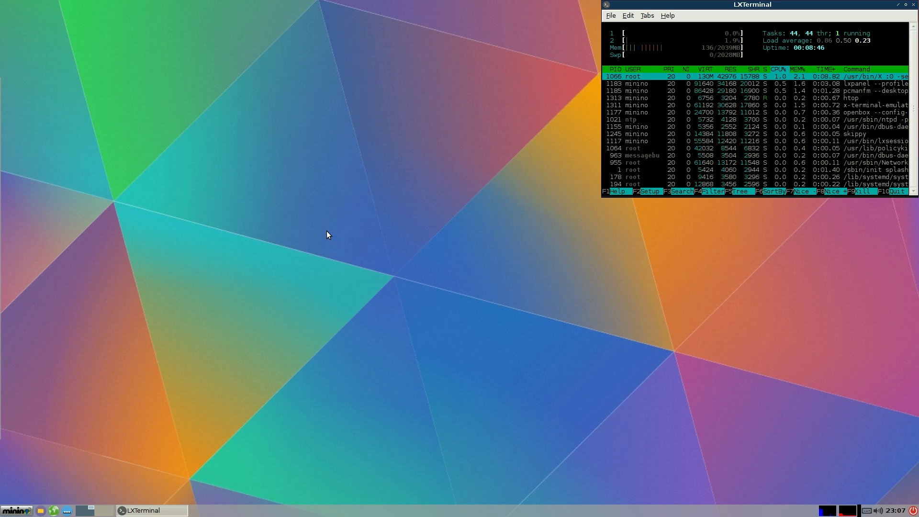